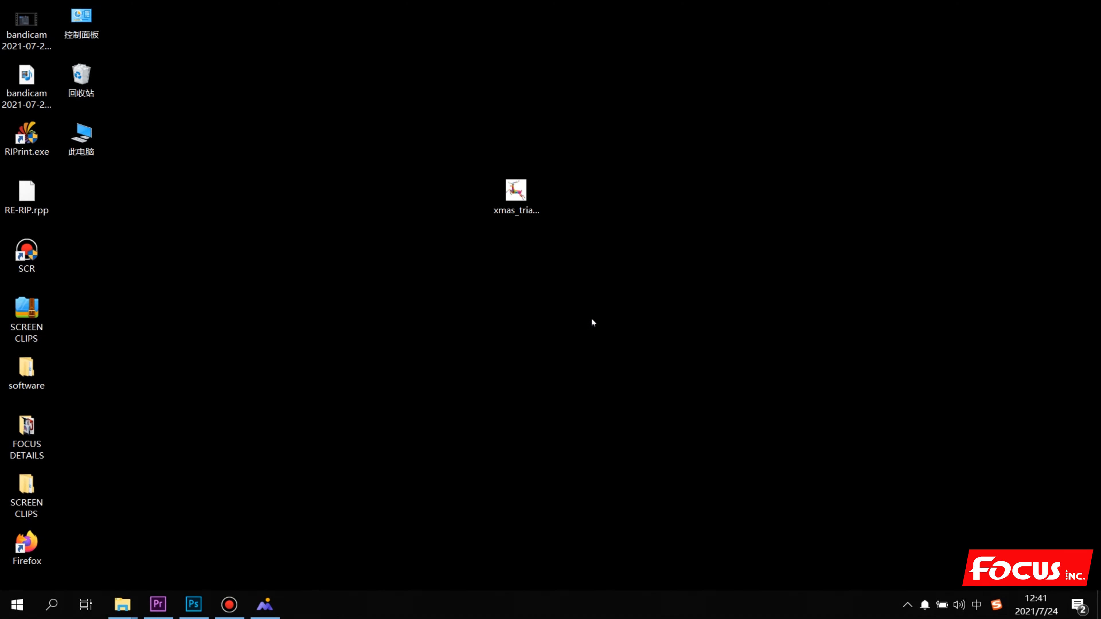
Select the xmas_triangulos07 deer image file on the desktop
click(516, 190)
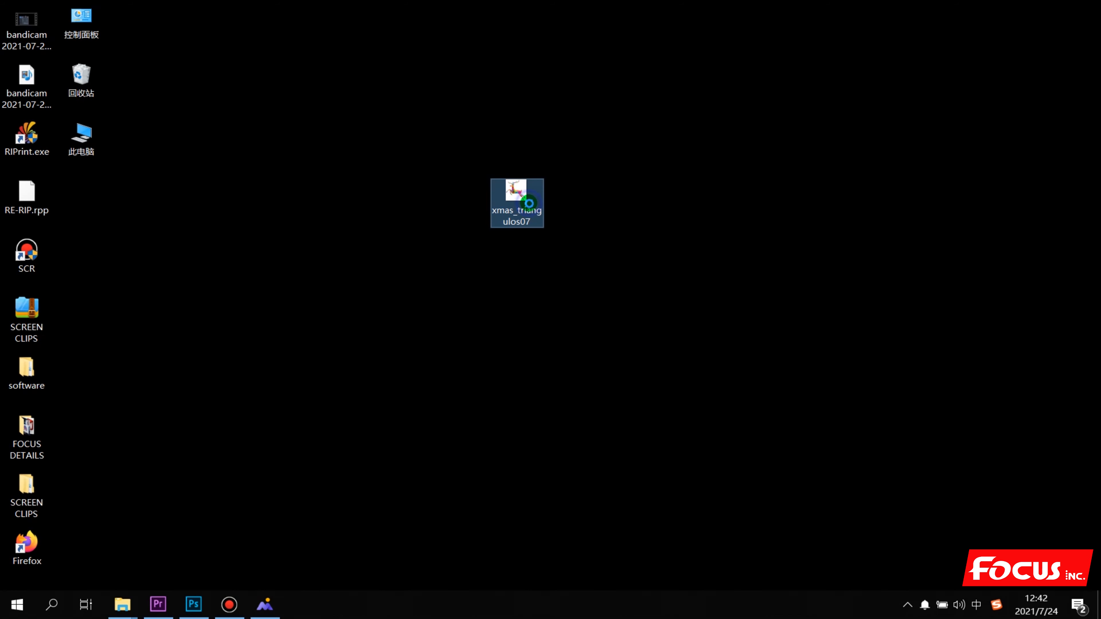
right_click(516, 203)
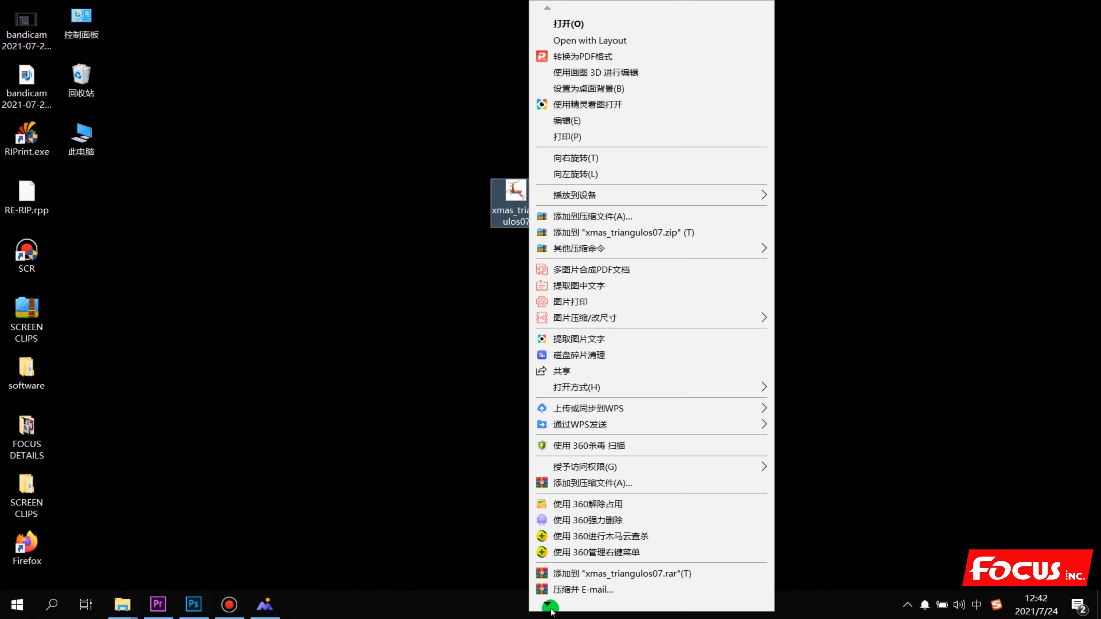
scroll(down, 3)
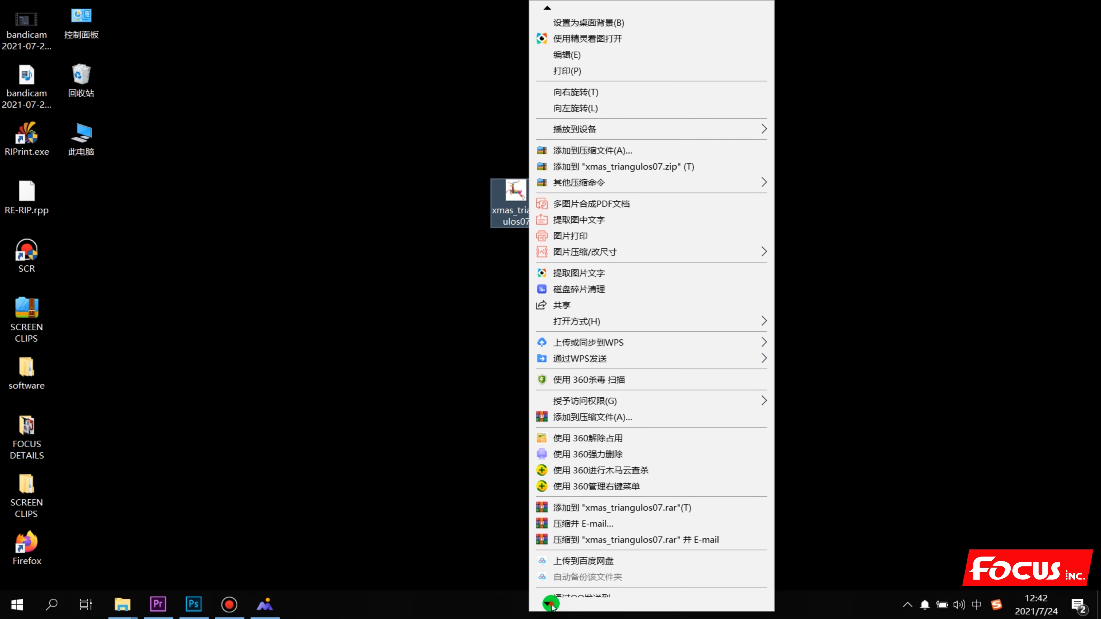
scroll(down, 3)
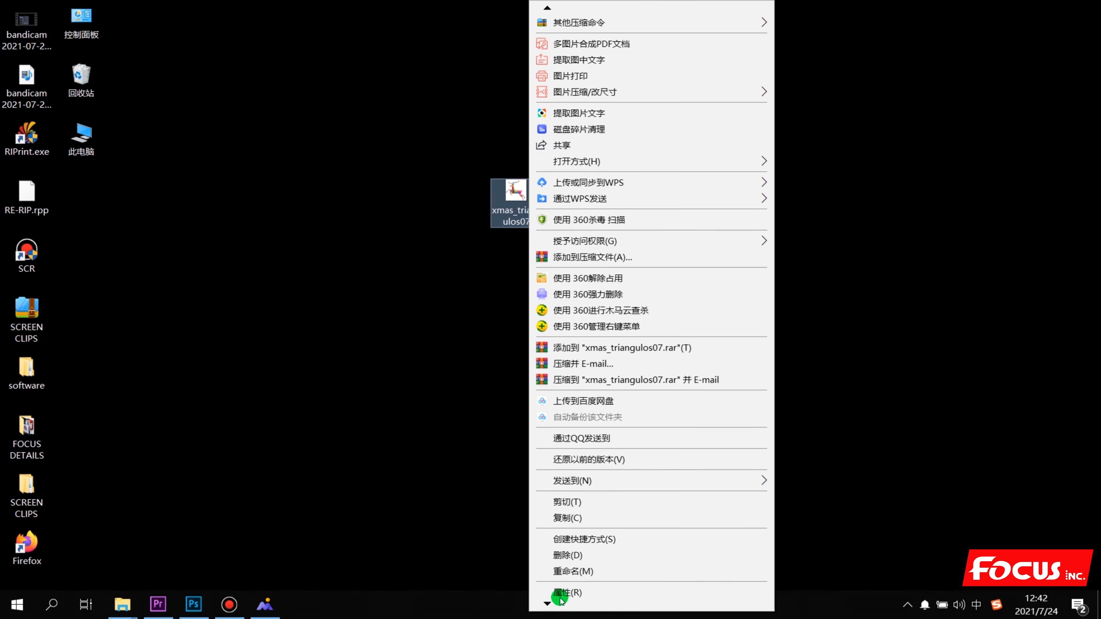
click(570, 592)
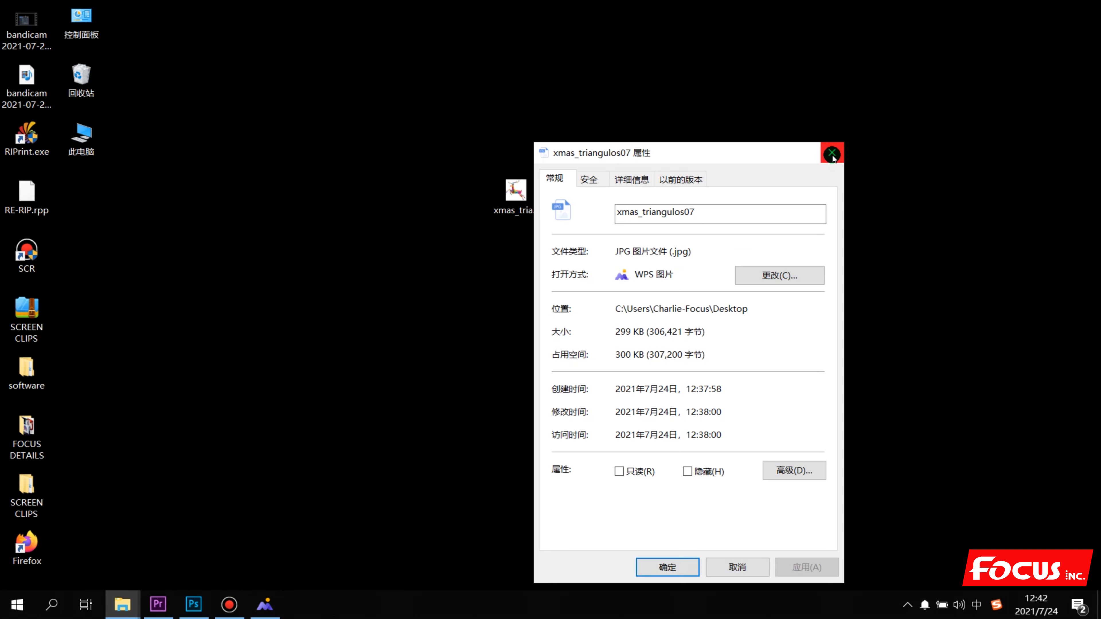
click(831, 152)
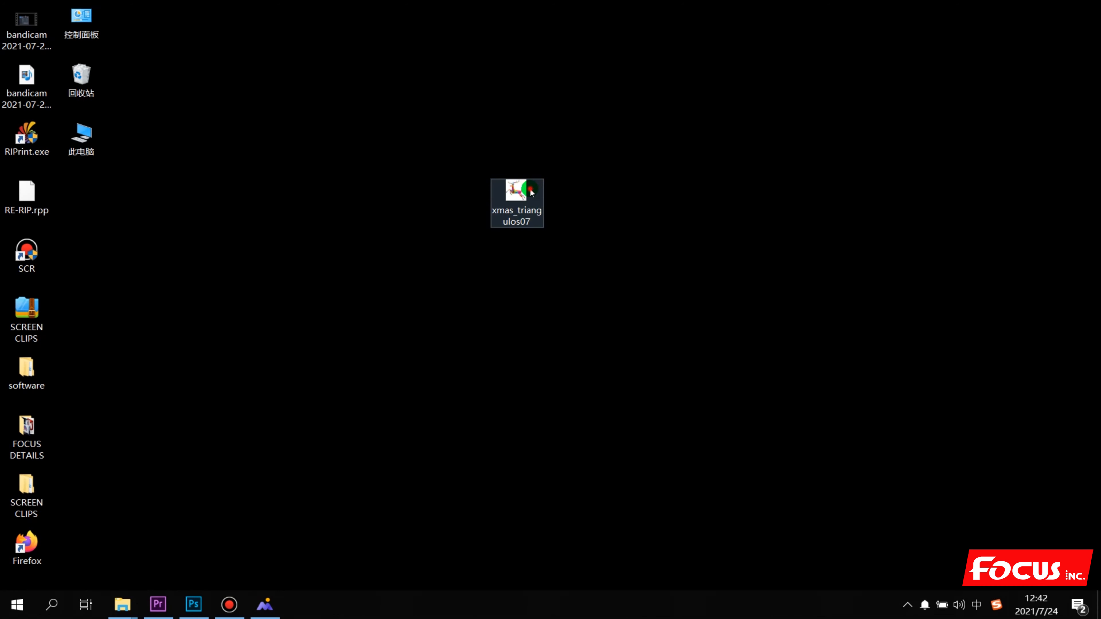
Load the xmas_triangulos07 JPG as Layer 0, close the earlier PNG document and check its channels
double_click(516, 194)
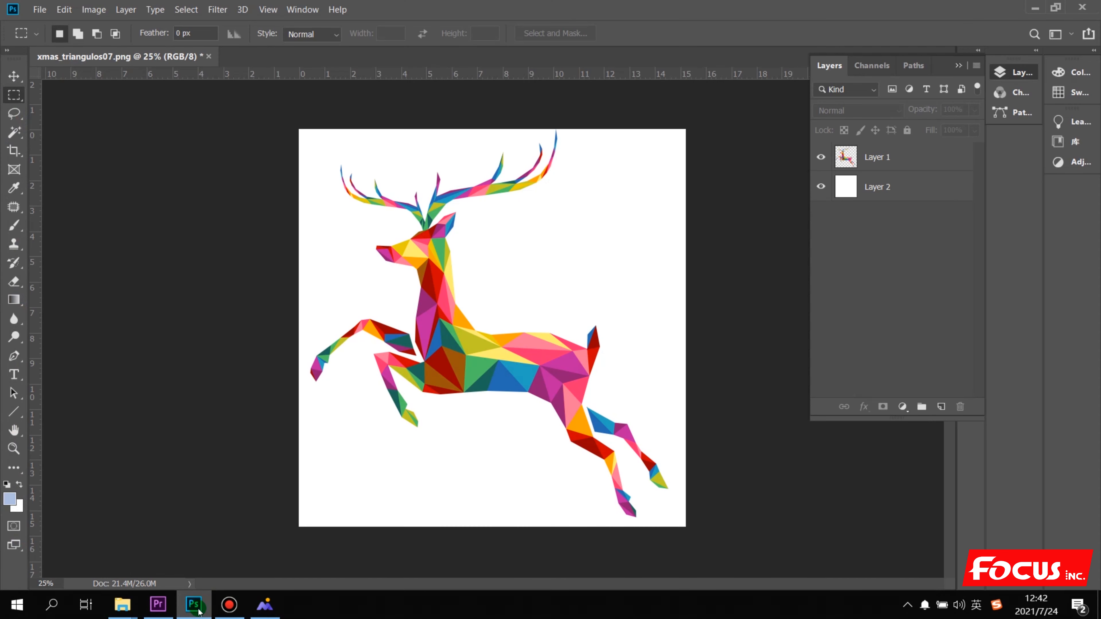
mouse_move(211, 57)
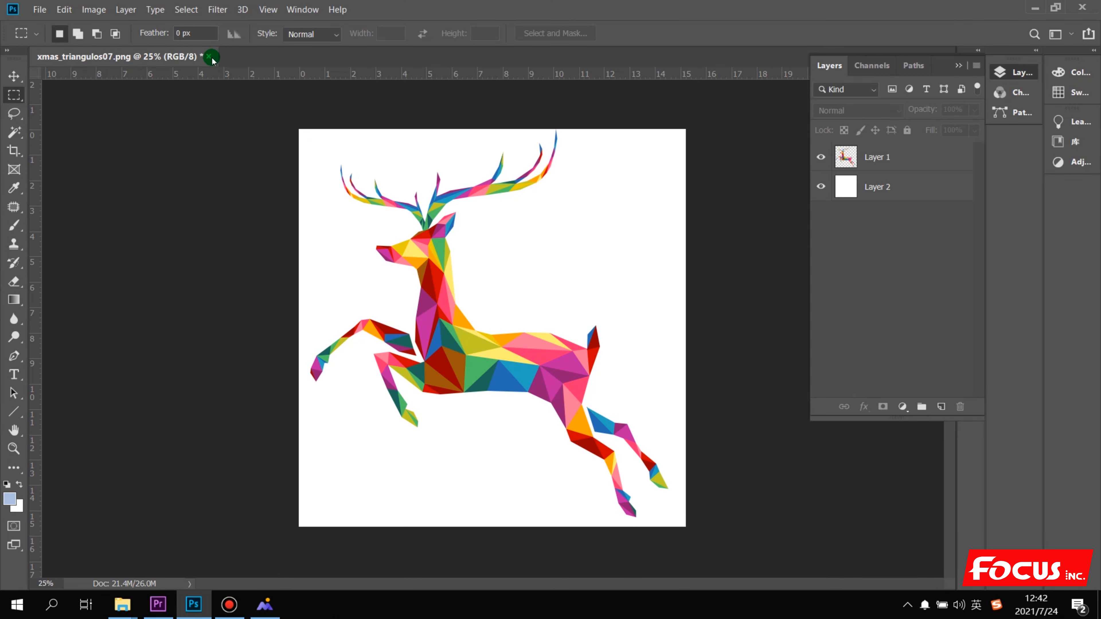
click(211, 56)
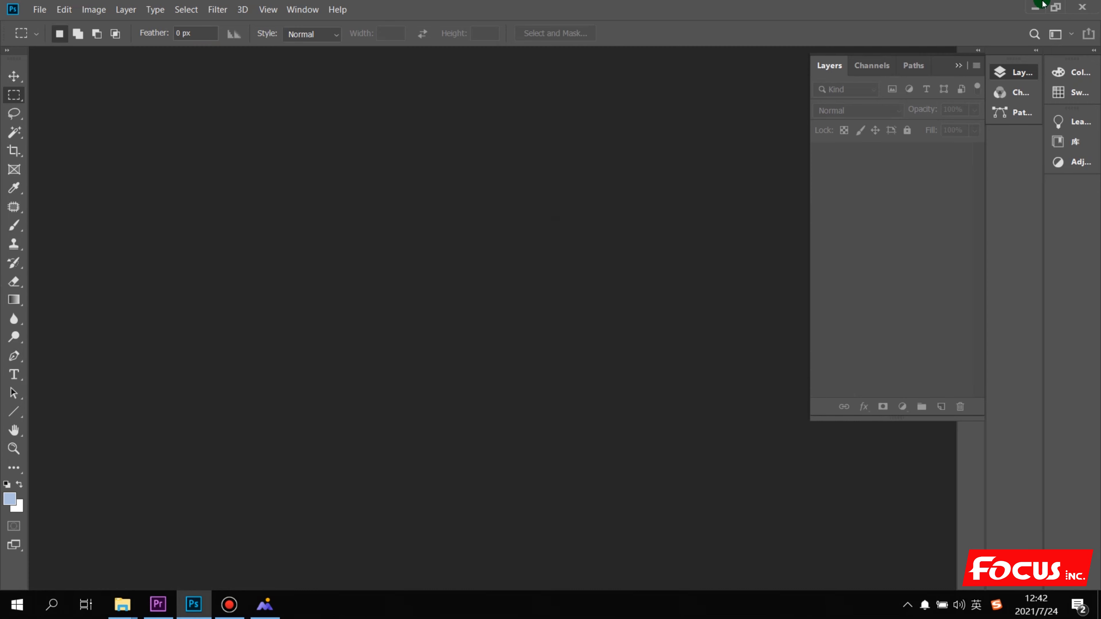
click(1035, 6)
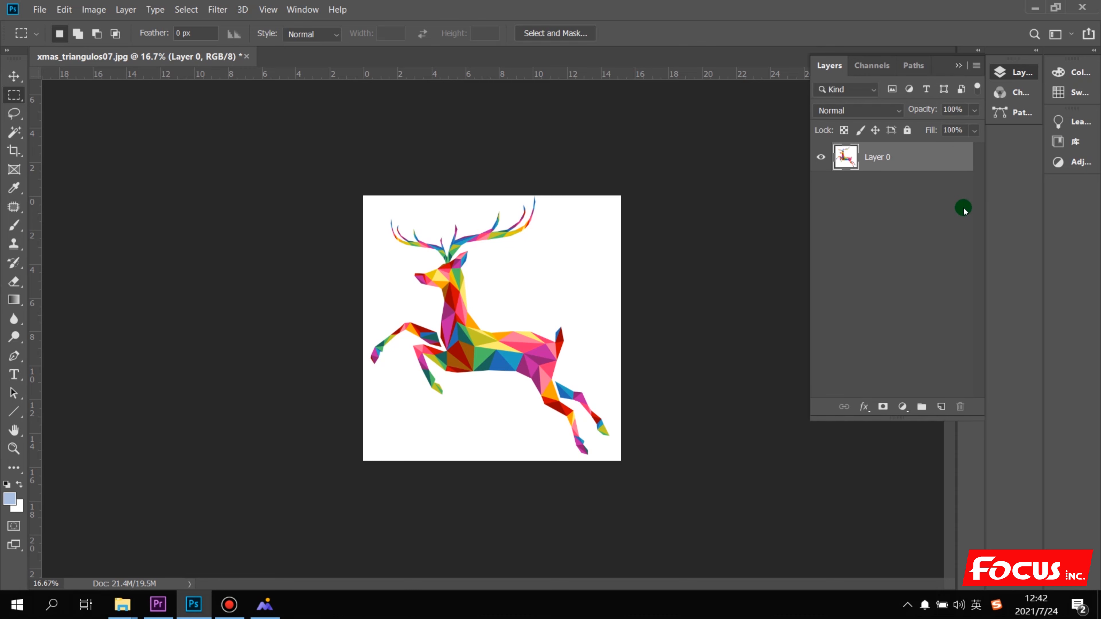
mouse_move(816, 170)
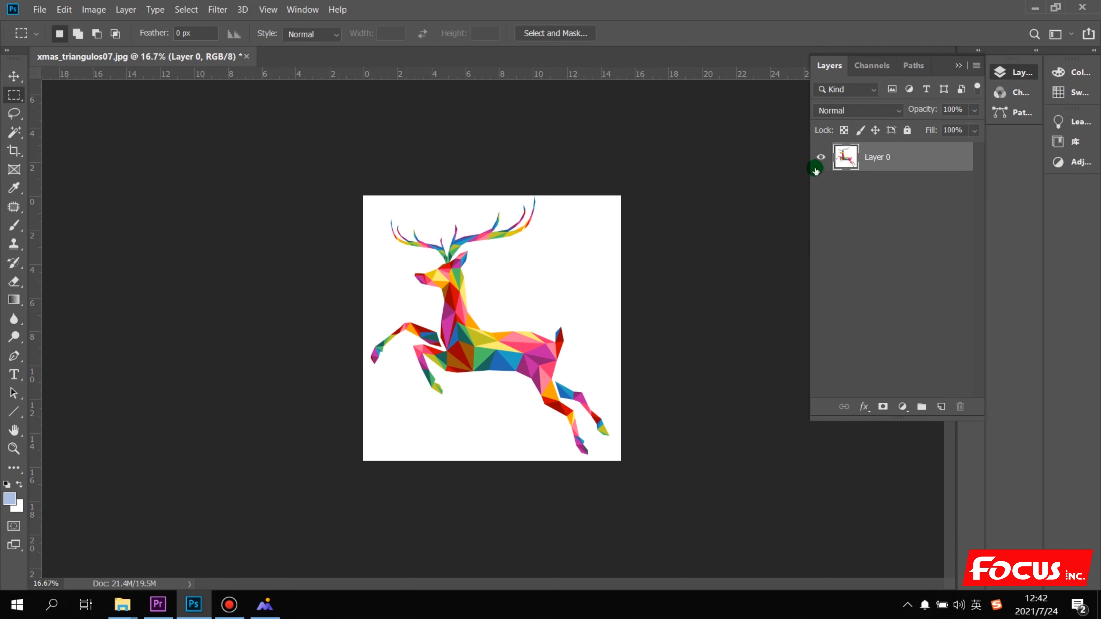
click(872, 66)
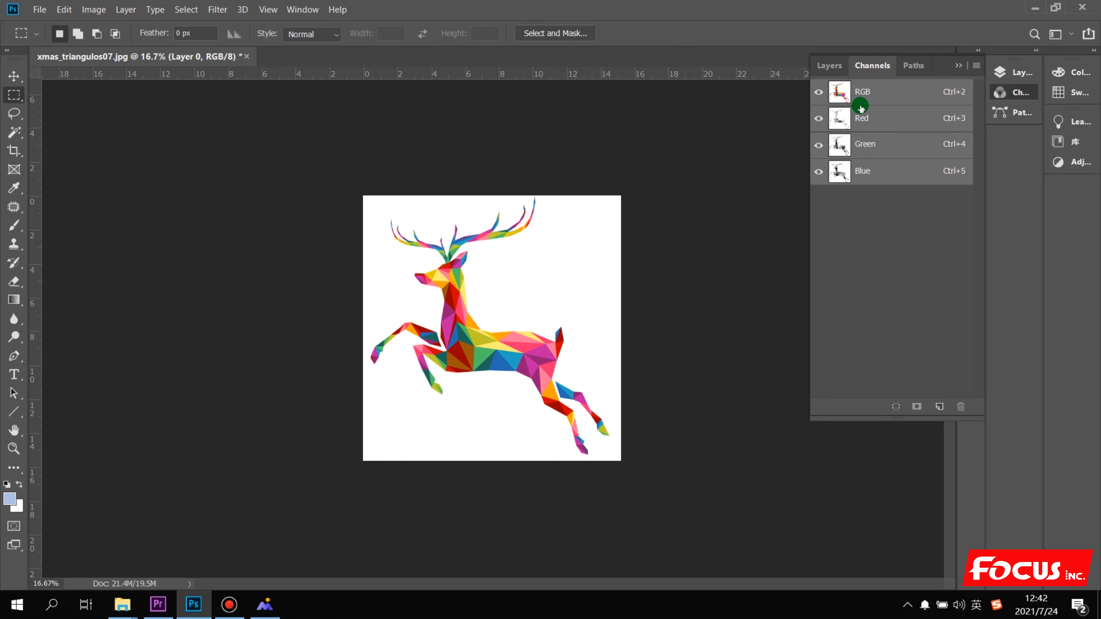
click(828, 65)
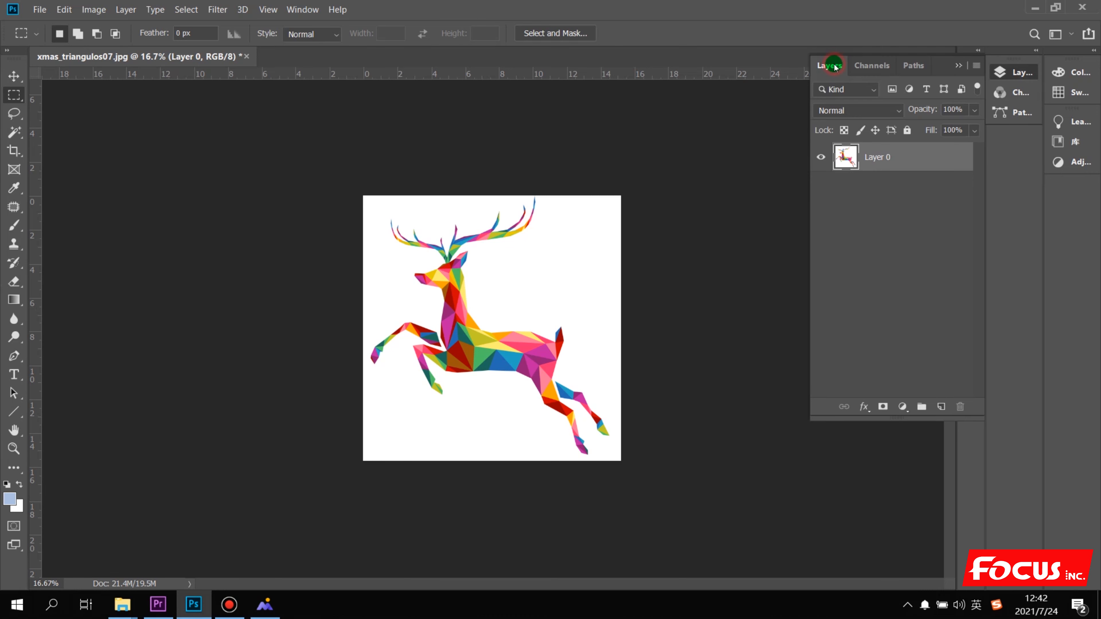
mouse_move(735, 188)
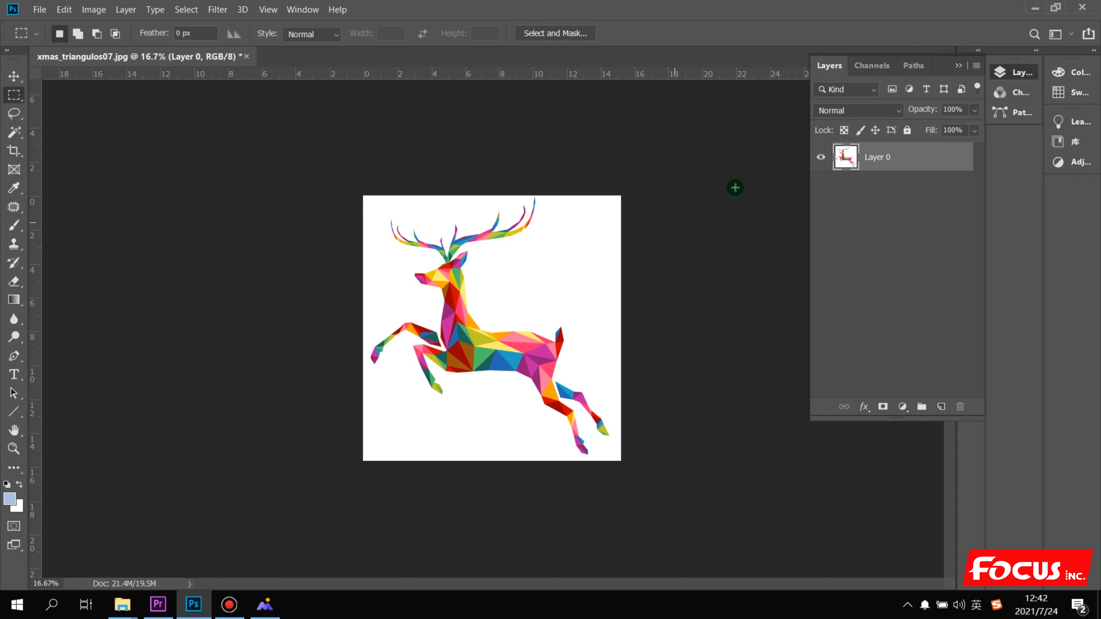
mouse_move(810, 91)
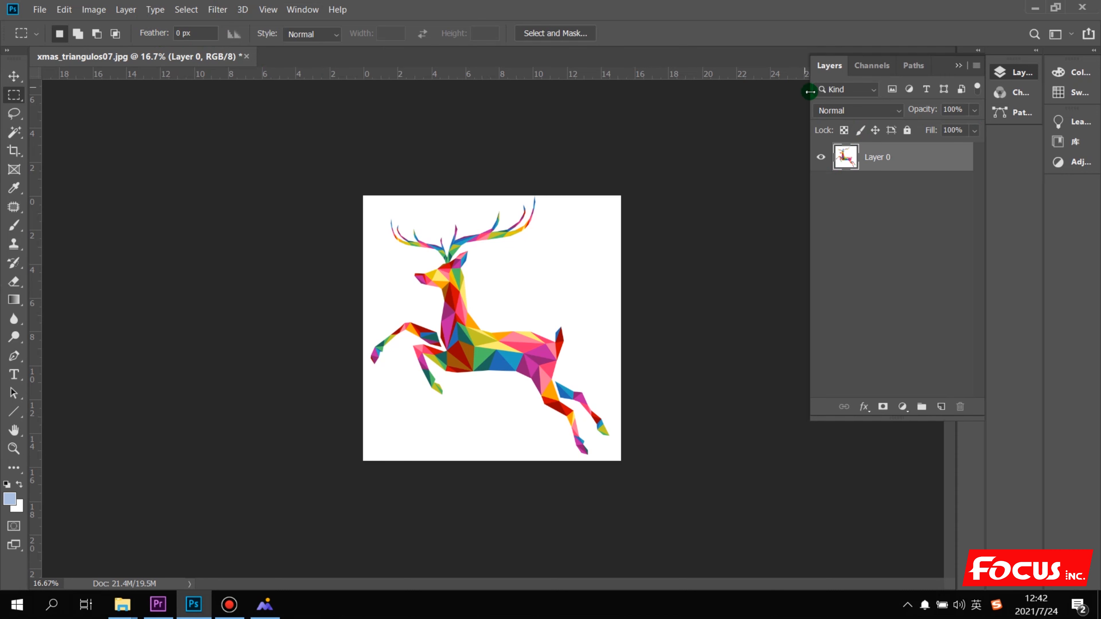
mouse_move(275, 85)
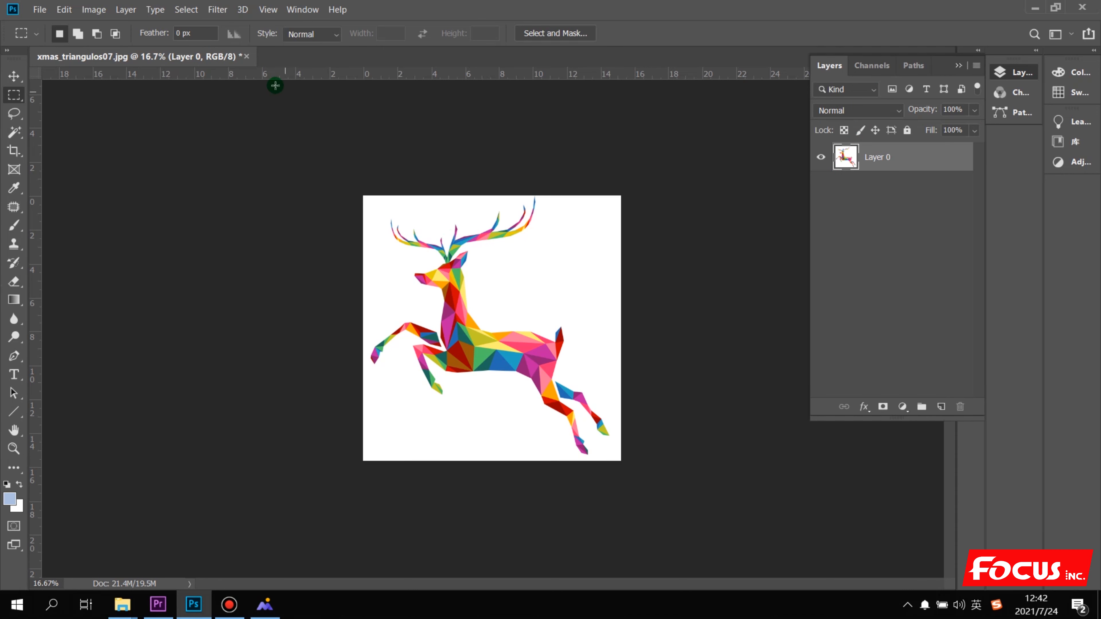
Switch the deer image's colour mode via Image > Mode, leaving it in RGB as Layer 0
click(93, 9)
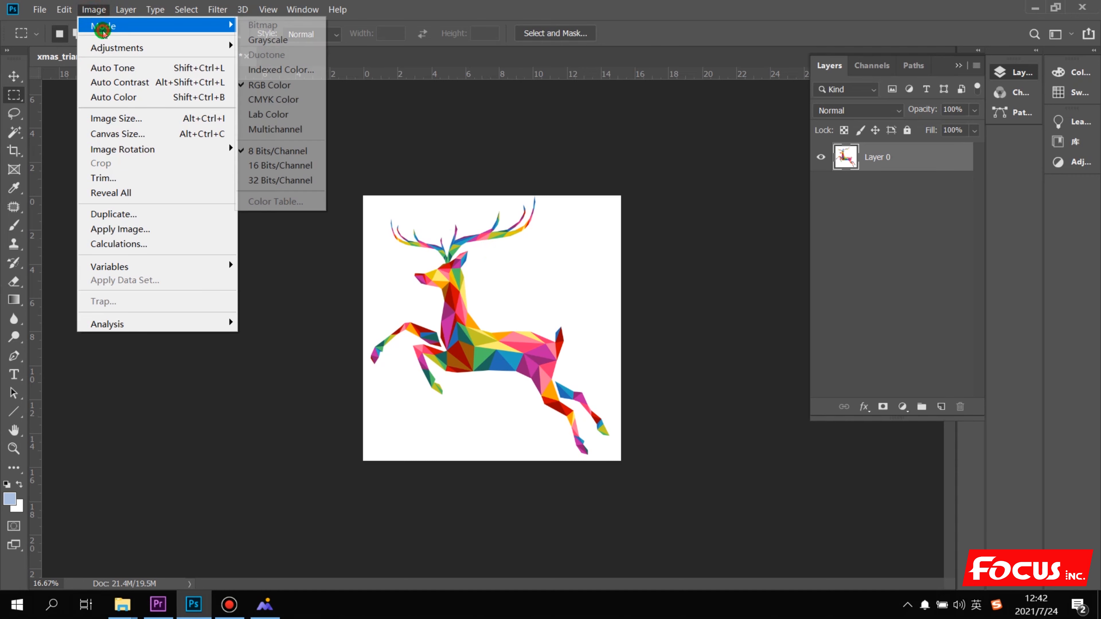
mouse_move(273, 99)
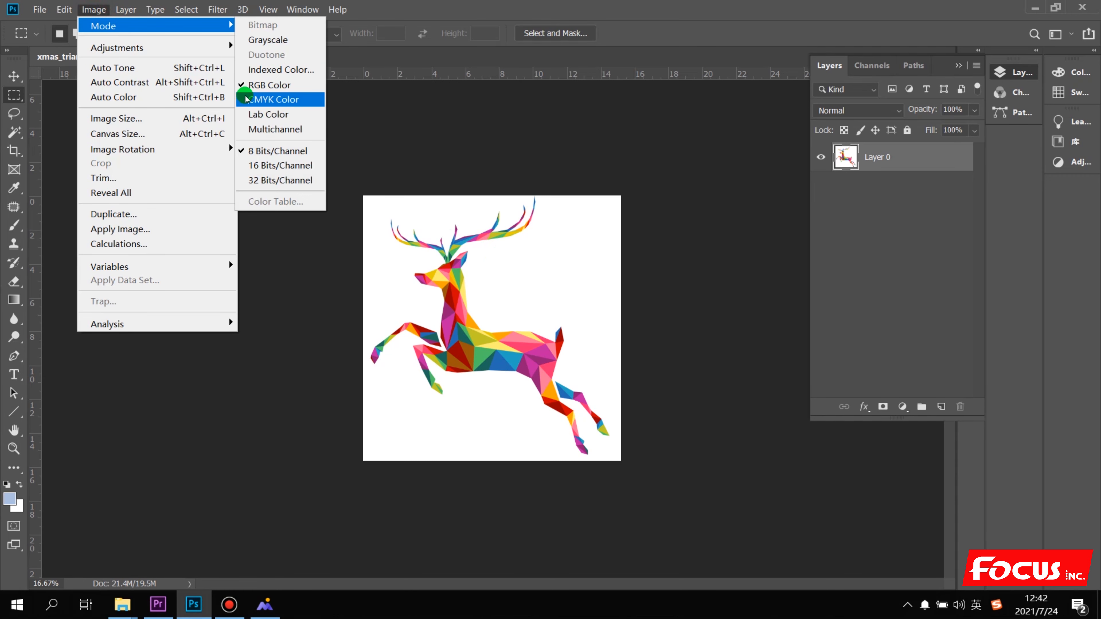
click(273, 100)
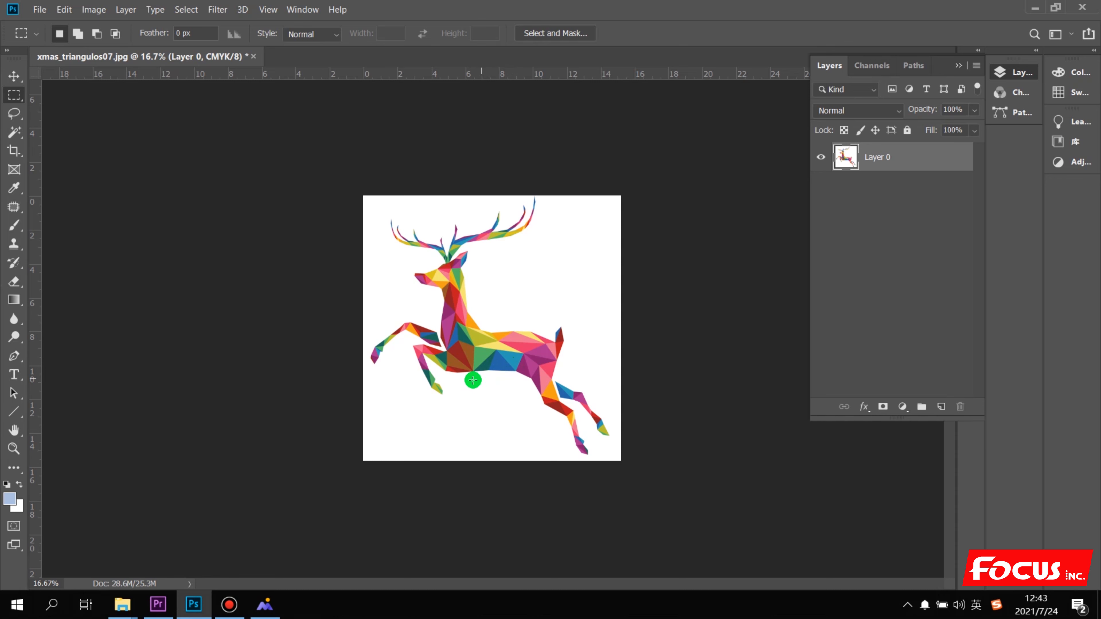
mouse_move(428, 330)
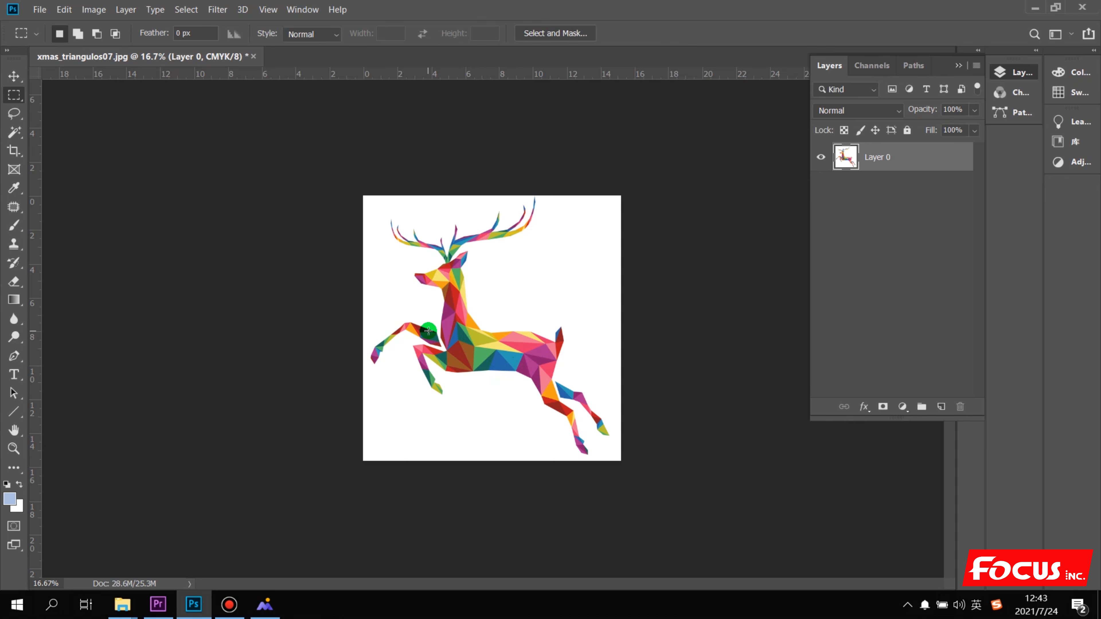
mouse_move(883, 279)
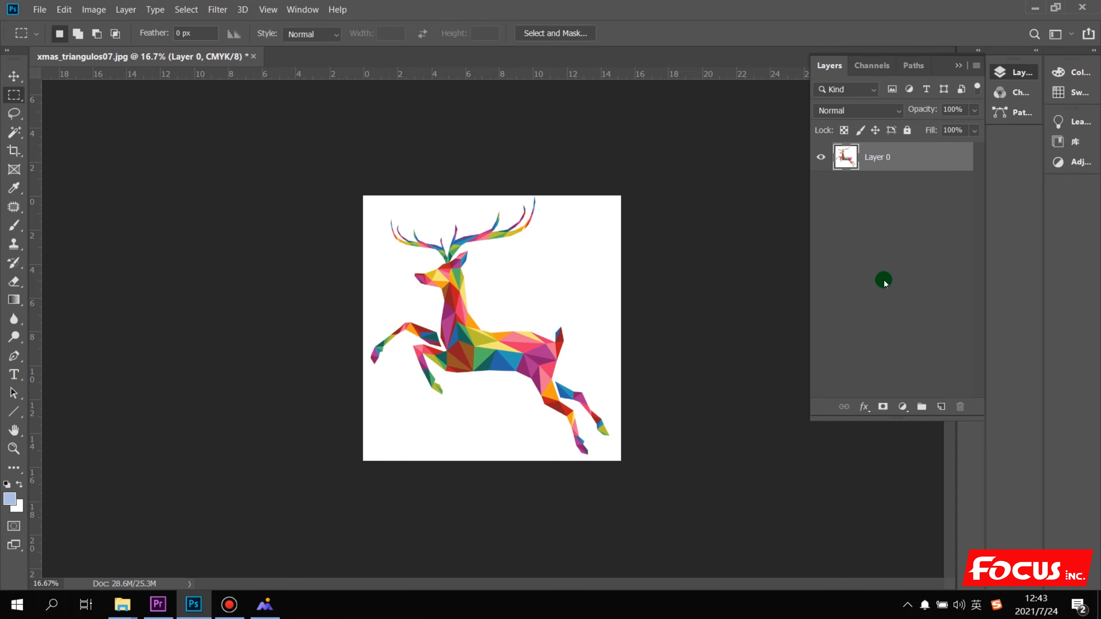
mouse_move(710, 206)
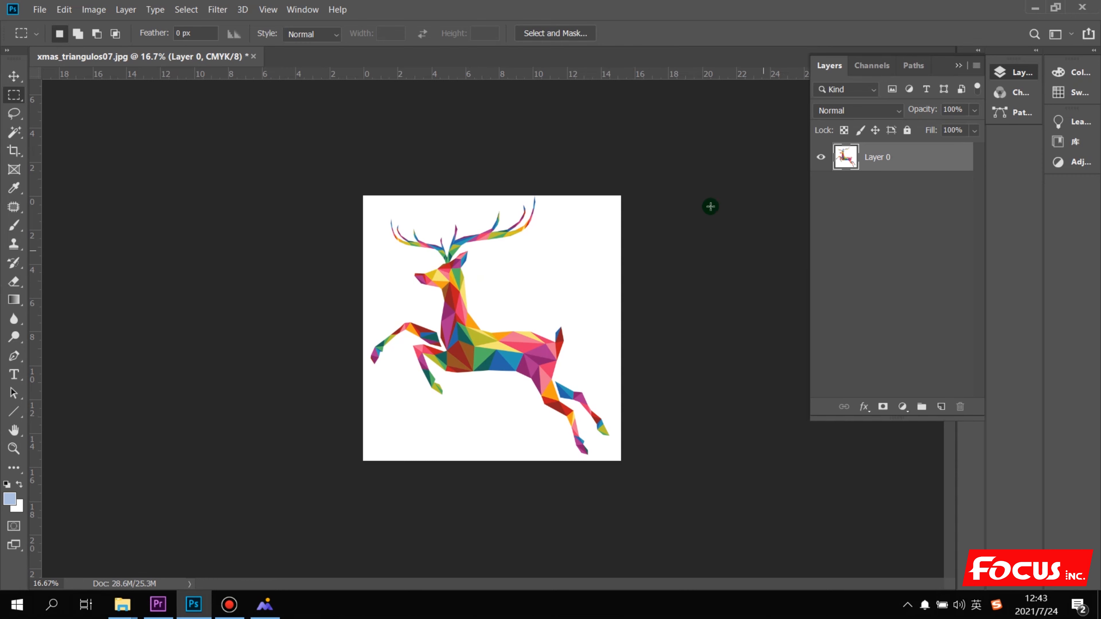
click(93, 9)
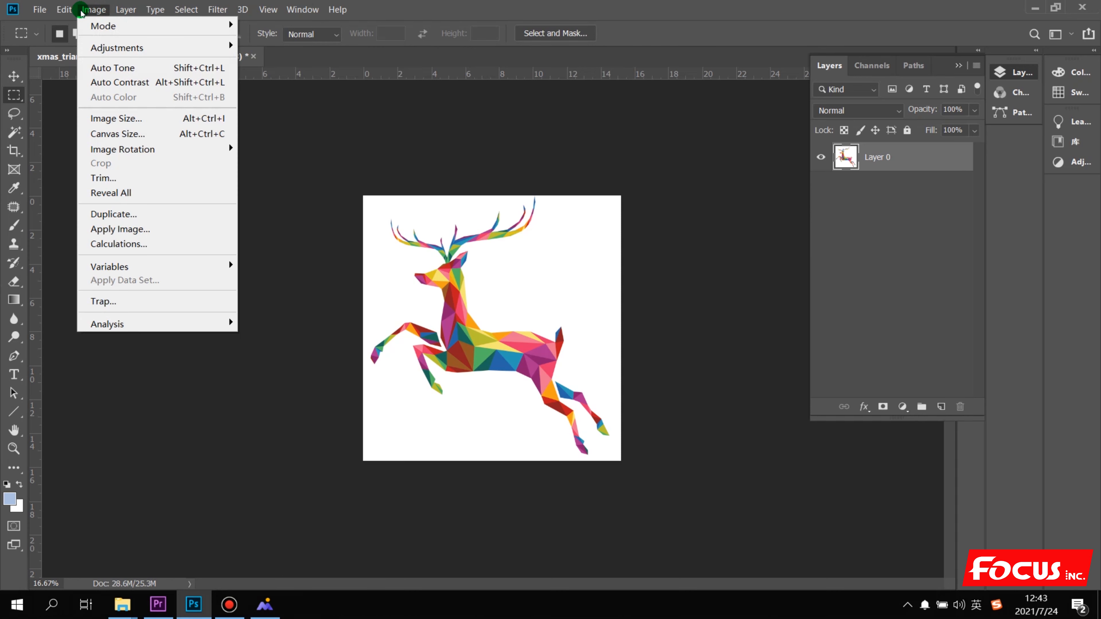
mouse_move(103, 26)
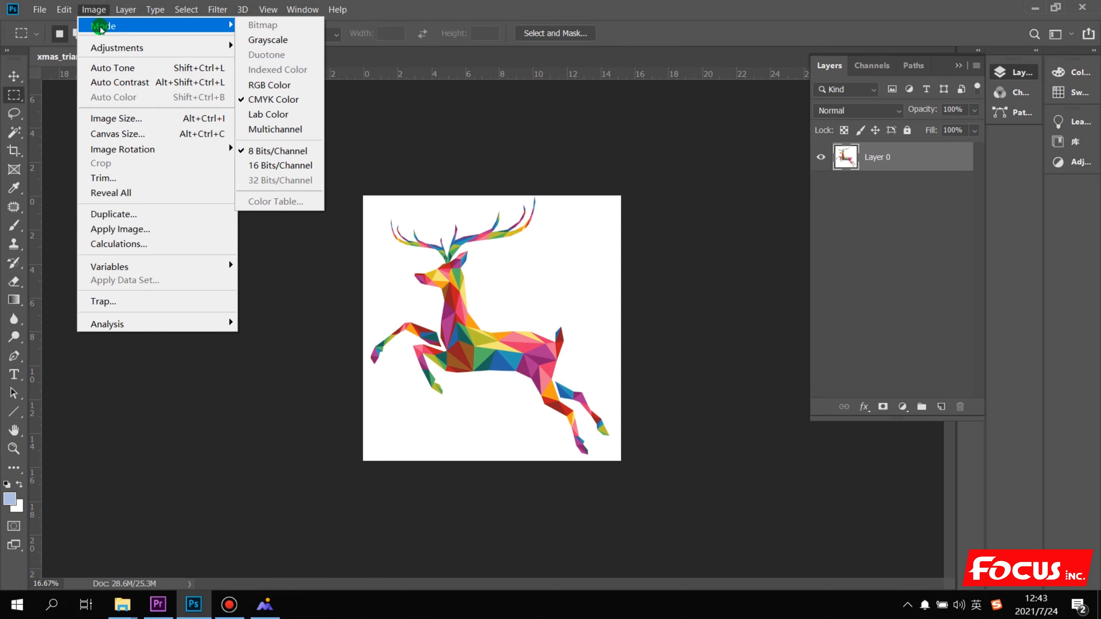
mouse_move(269, 99)
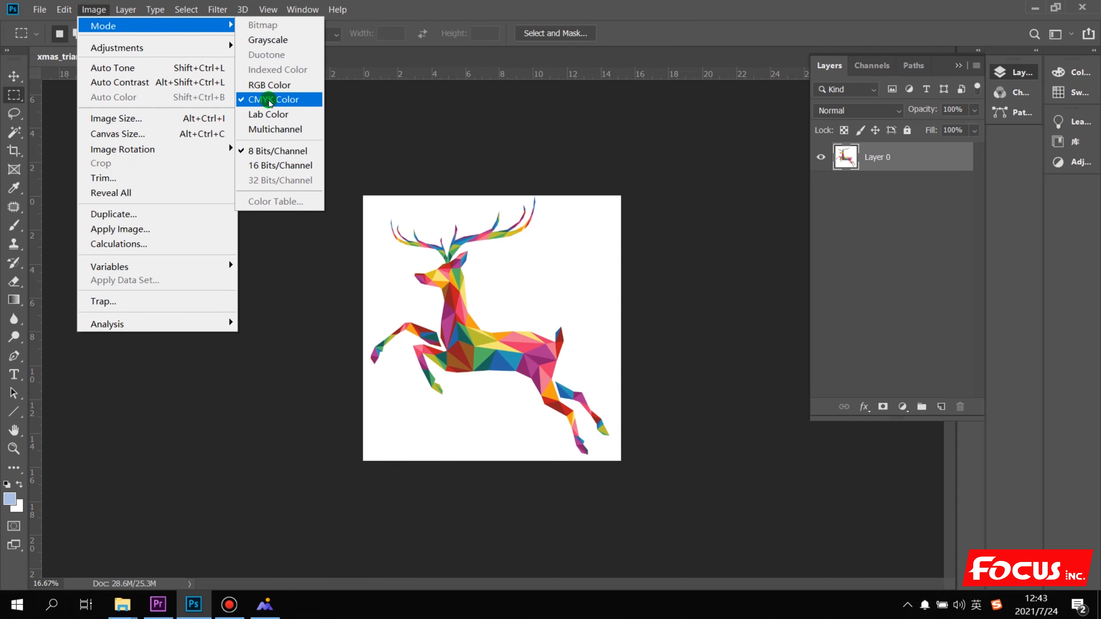
click(271, 99)
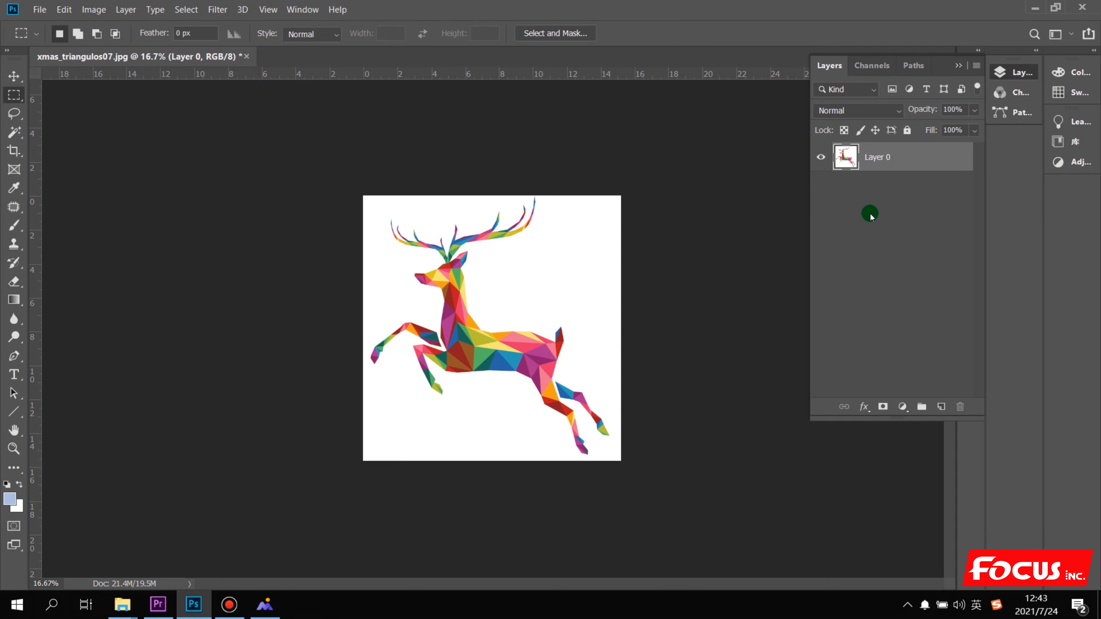
Convert the deer image to CMYK Color, confirming the default profile warning
click(93, 9)
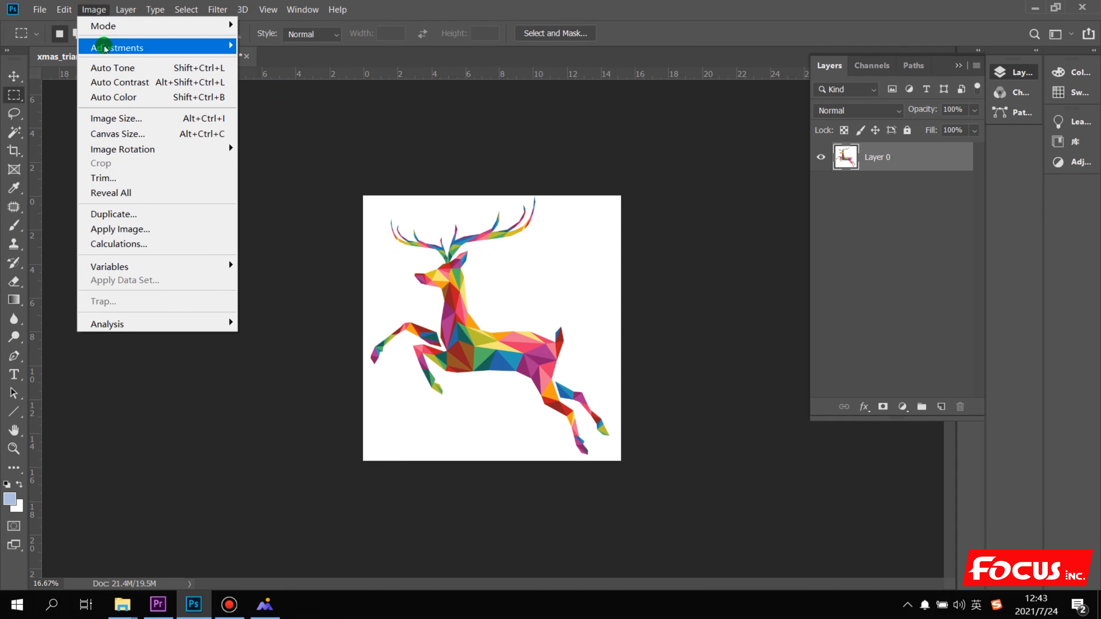
mouse_move(104, 26)
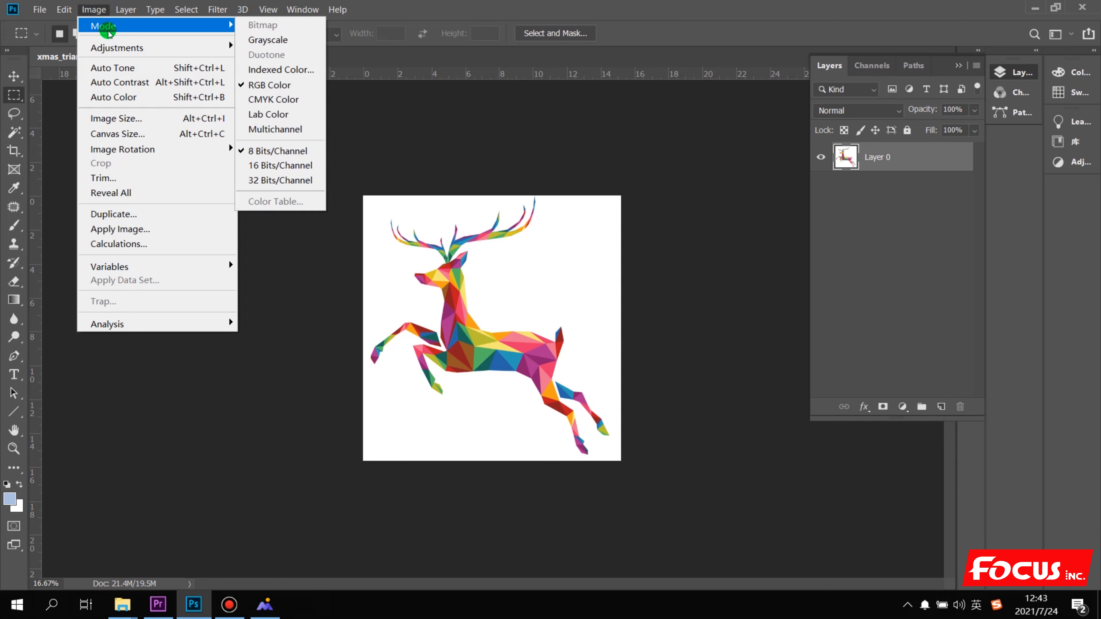
click(273, 99)
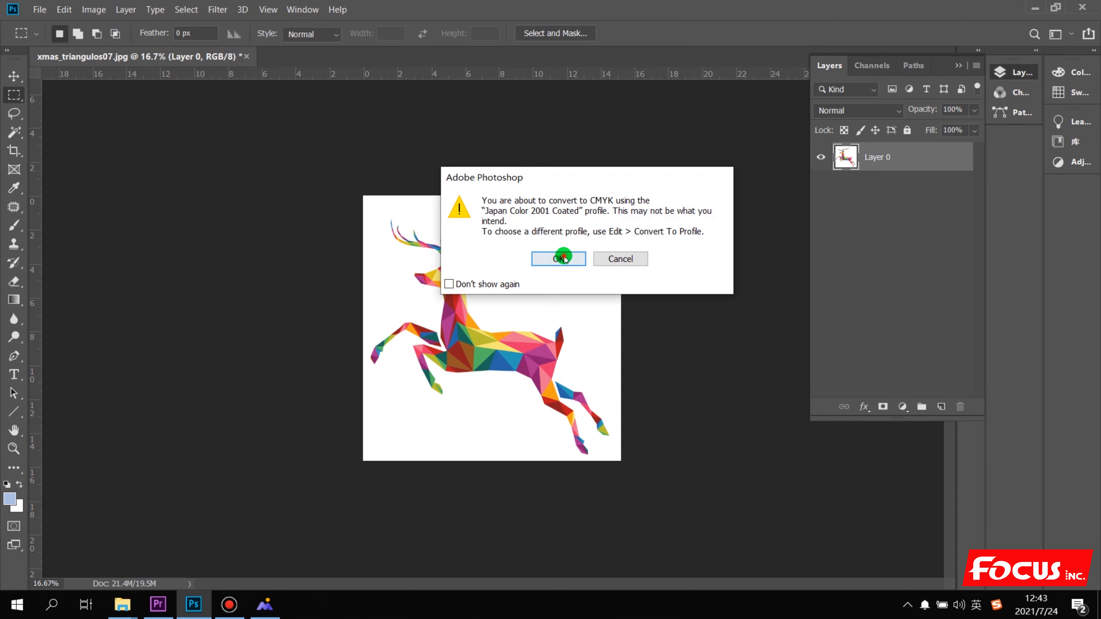
click(558, 259)
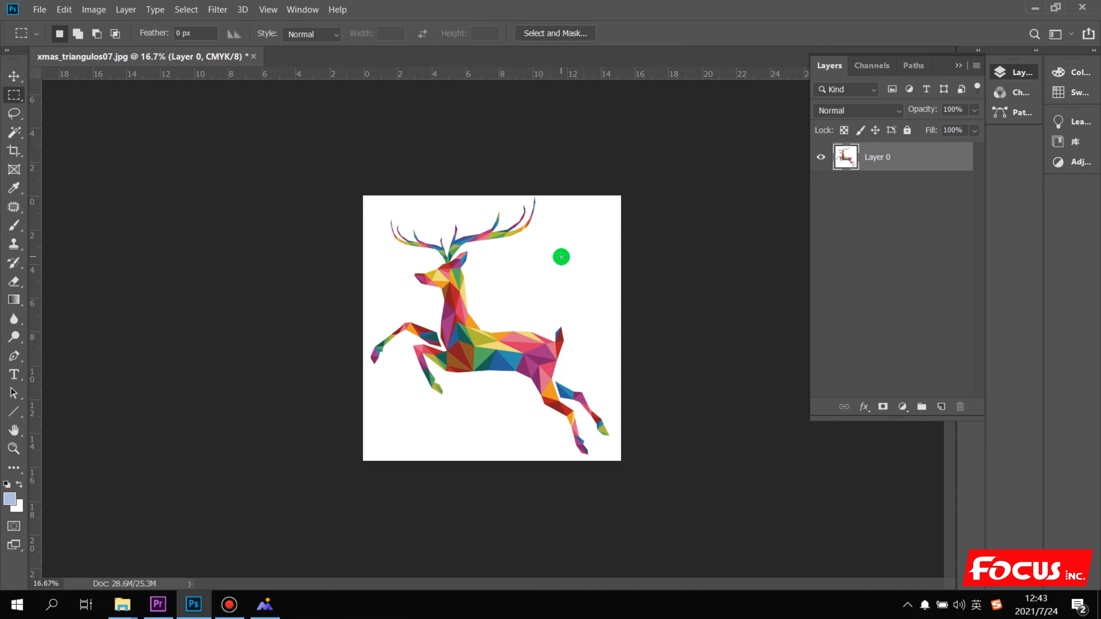
mouse_move(500, 162)
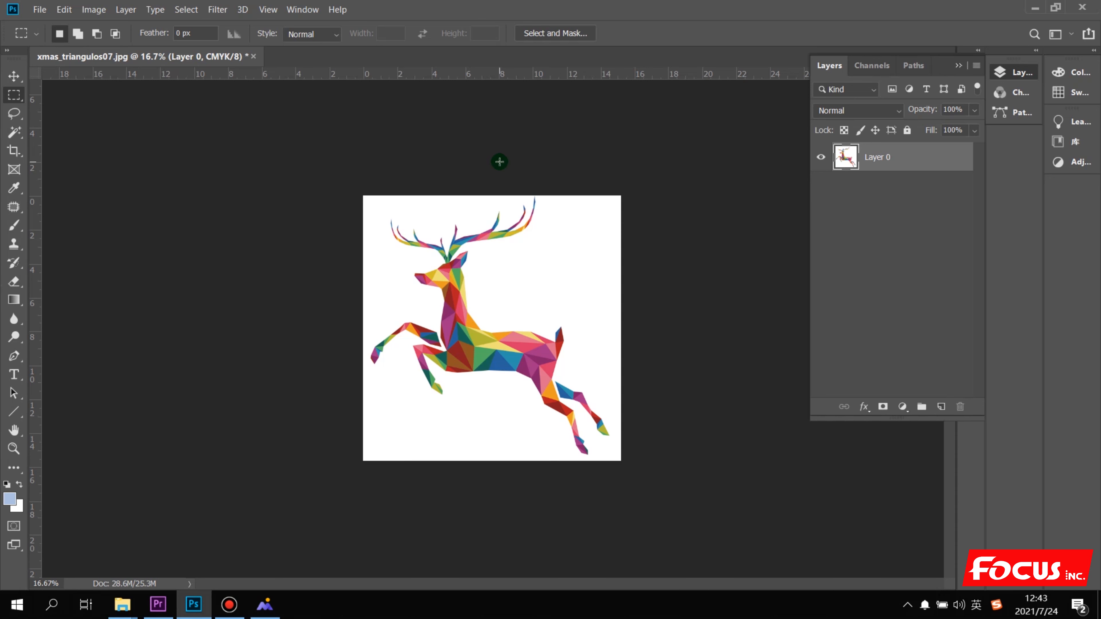
mouse_move(513, 196)
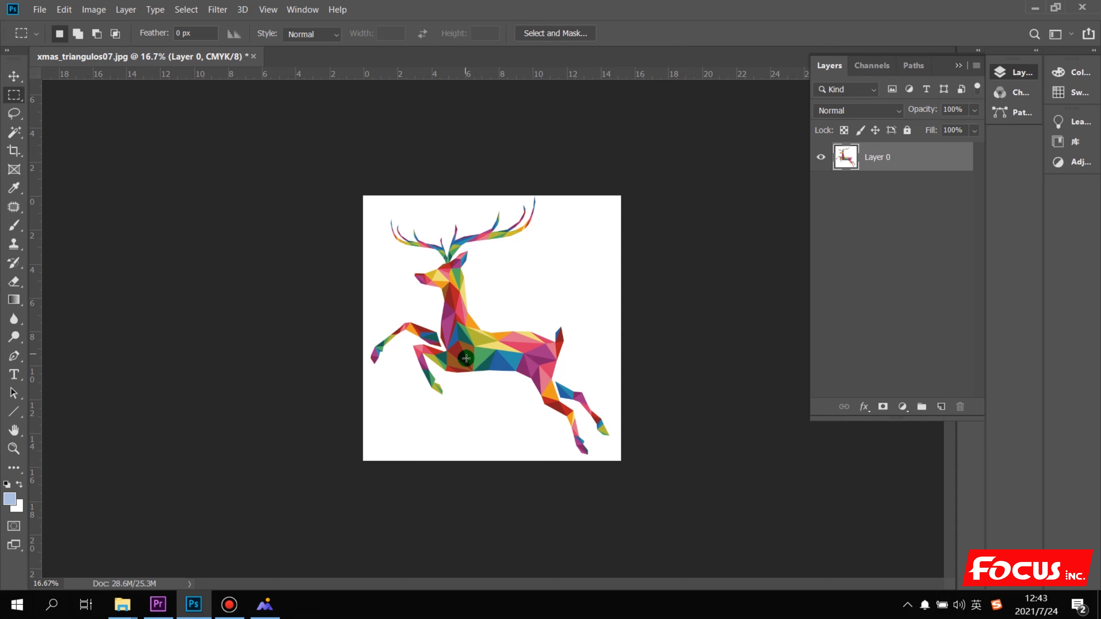
mouse_move(463, 319)
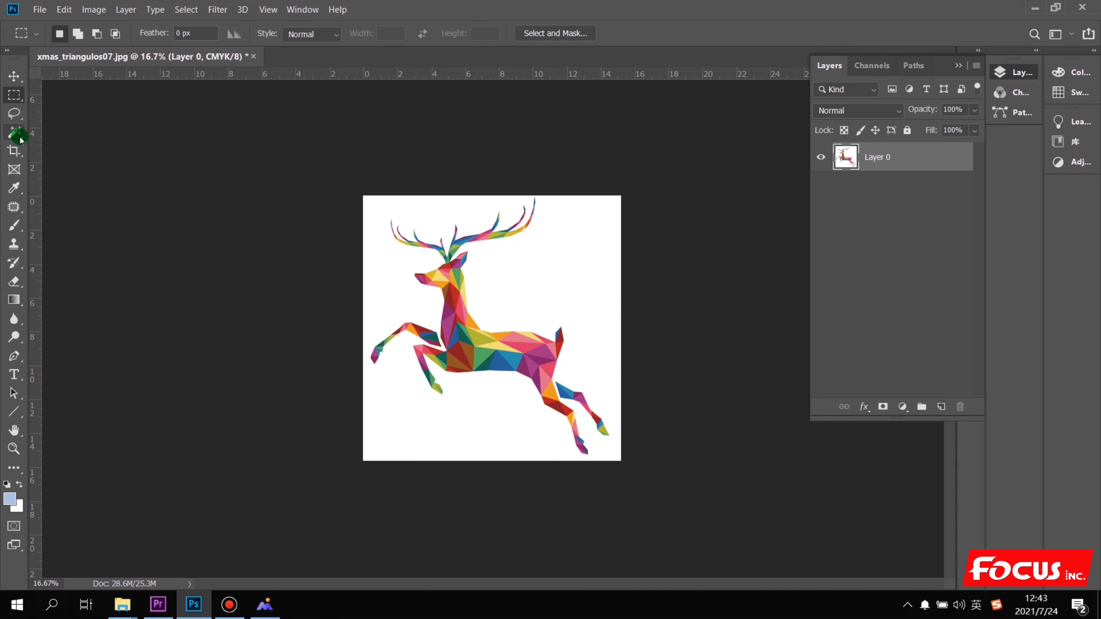
mouse_move(16, 134)
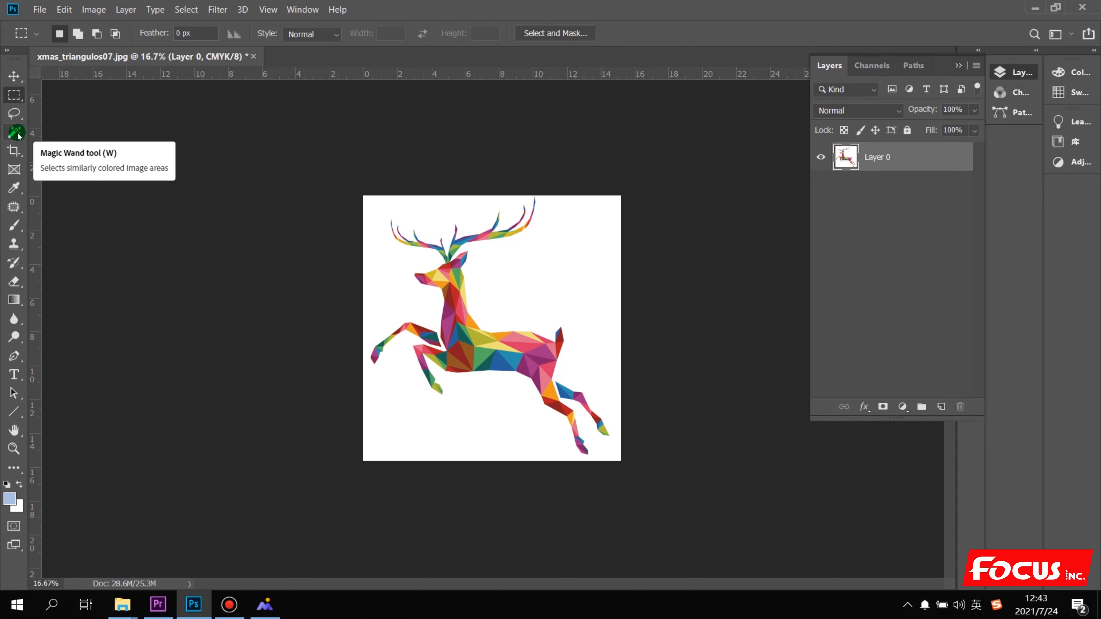
mouse_move(404, 339)
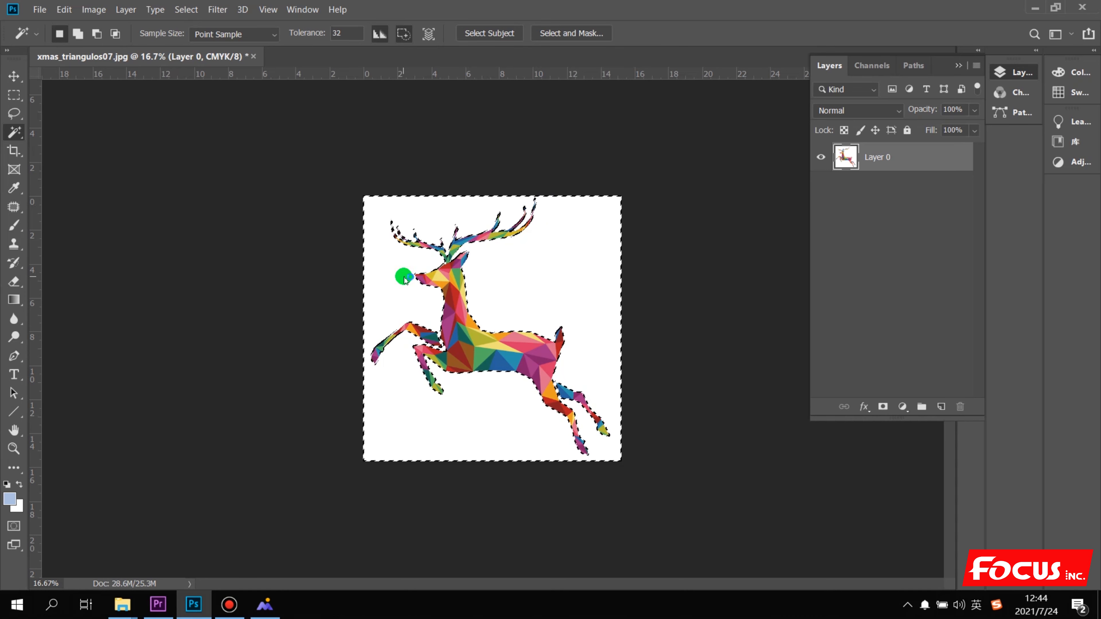
Magic Wand the white background around the deer so it can be deleted to transparency
click(405, 275)
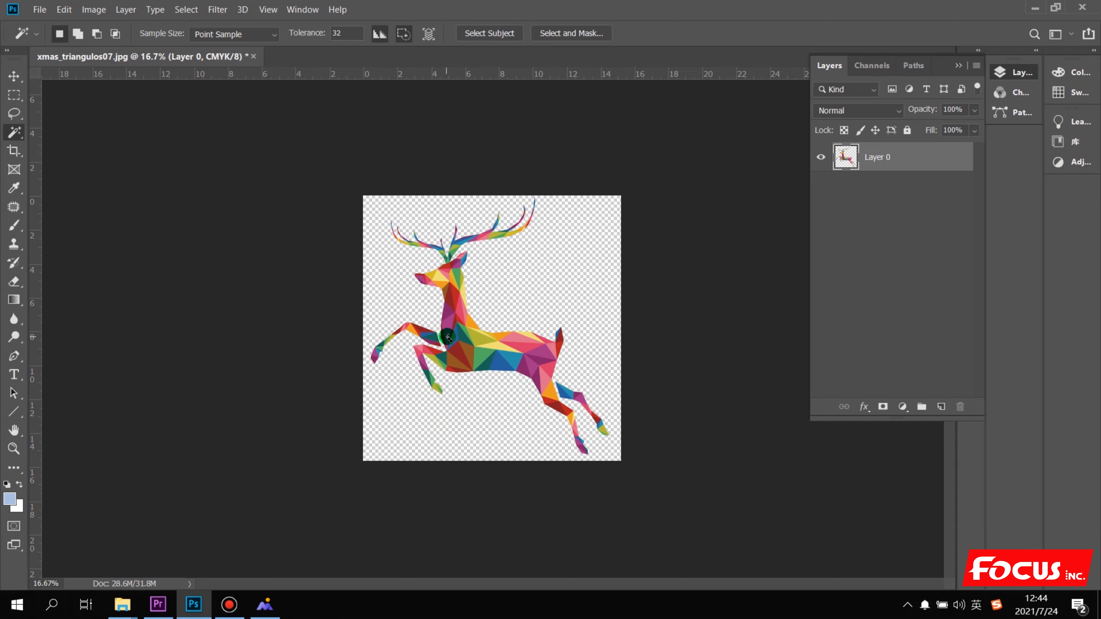
mouse_move(468, 359)
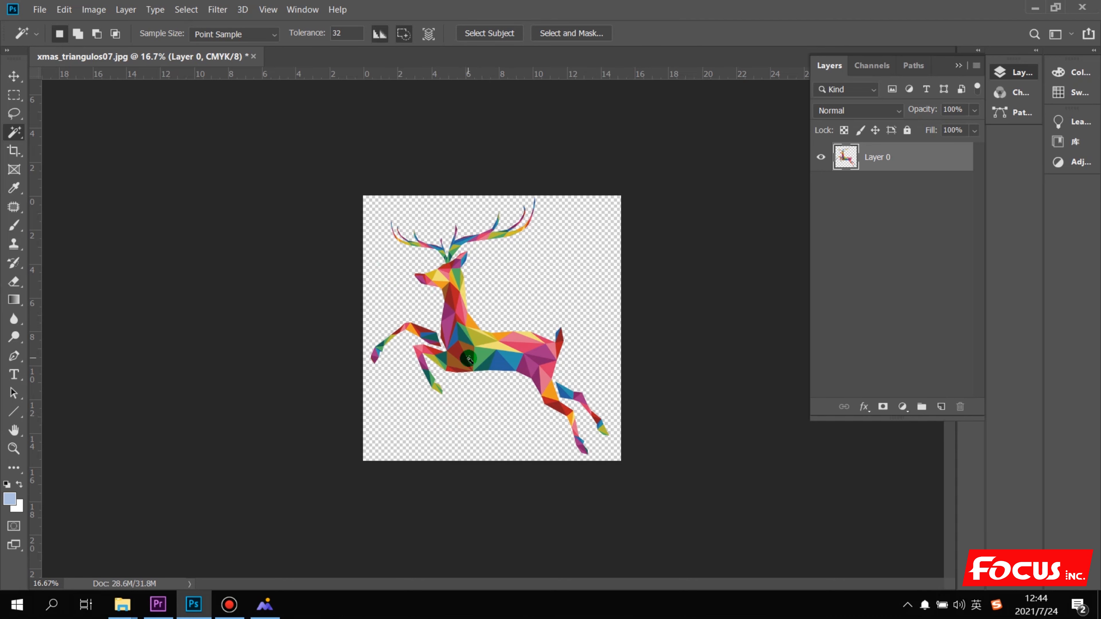
mouse_move(434, 327)
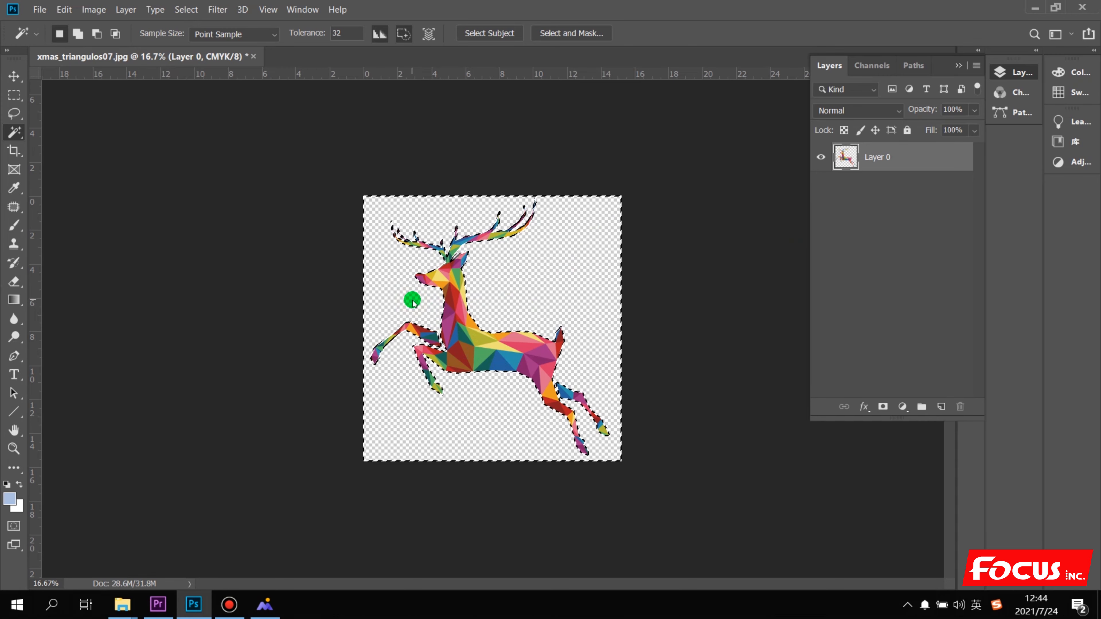
Select Inverse from the canvas menu so the deer silhouette is selected instead of the background
right_click(413, 300)
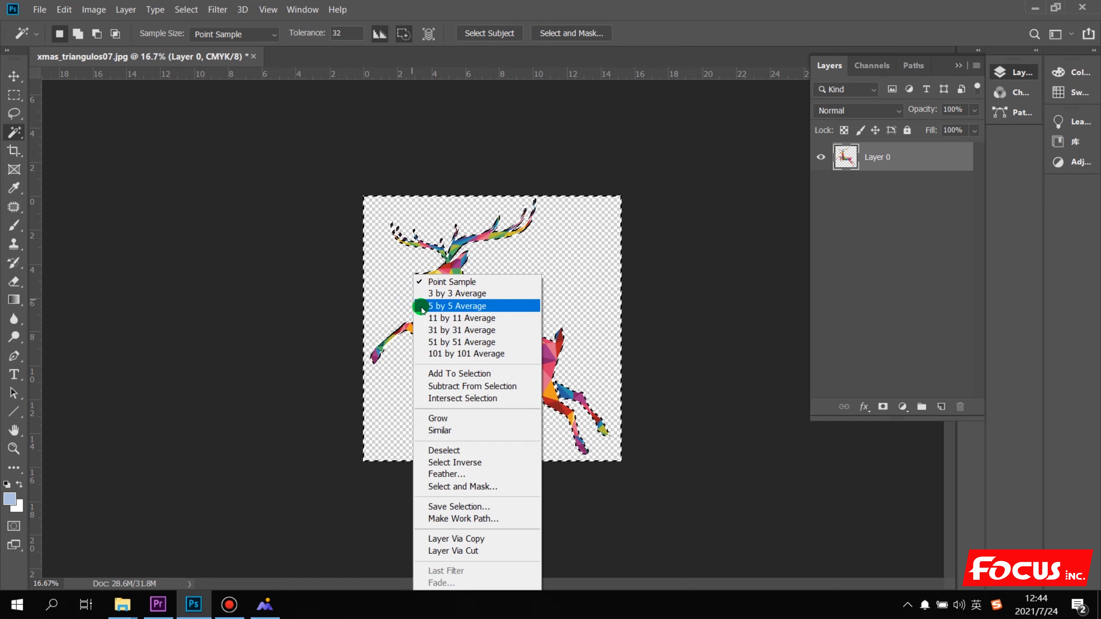
mouse_move(443, 450)
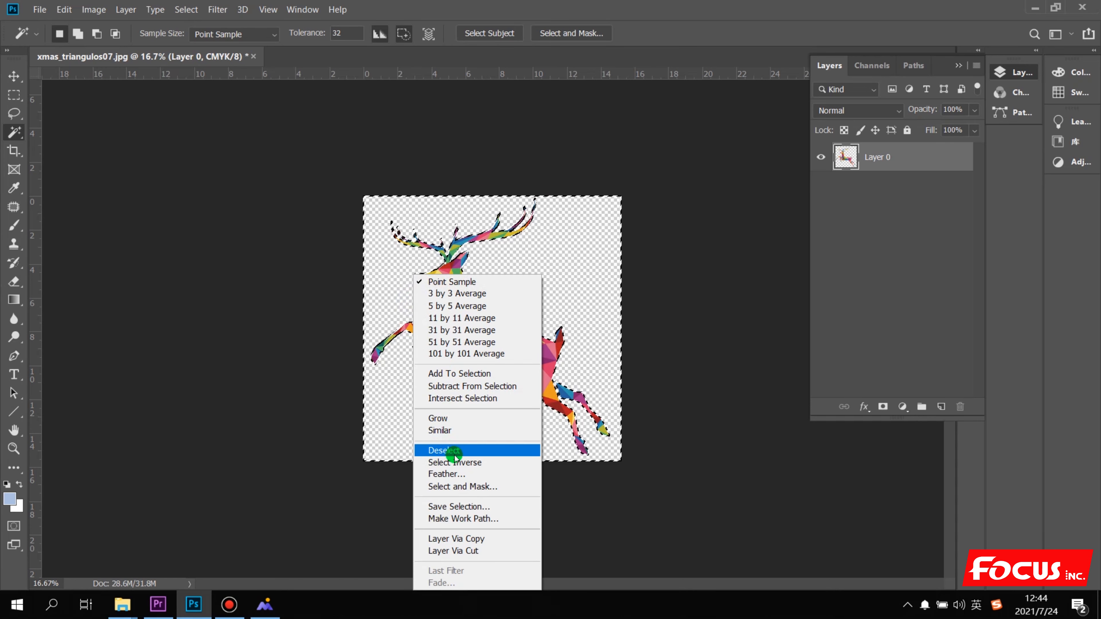
mouse_move(455, 462)
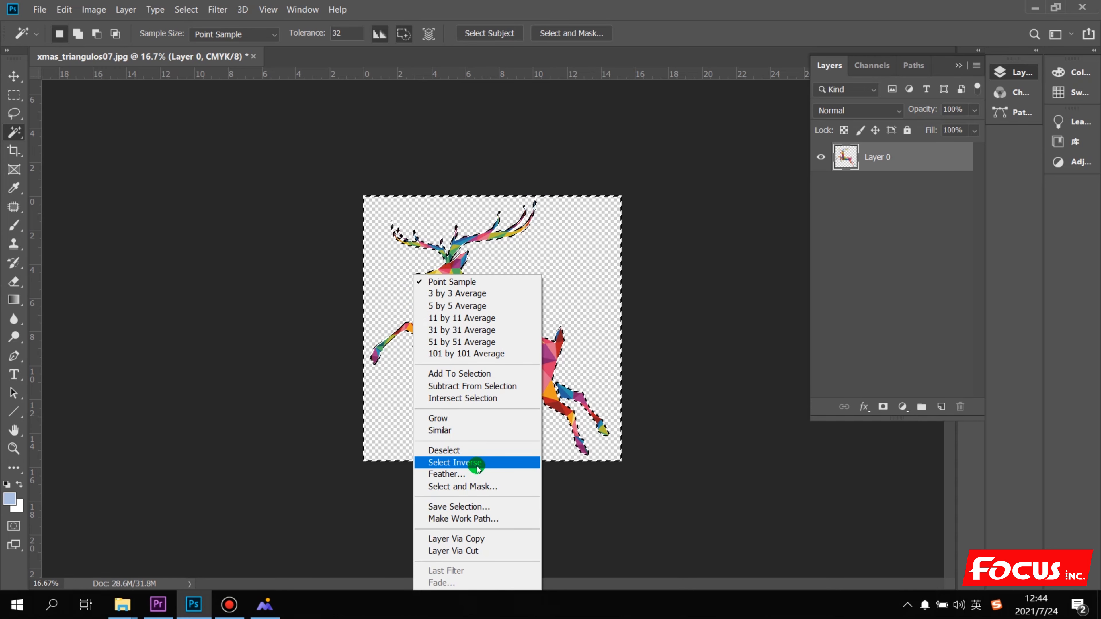
click(455, 463)
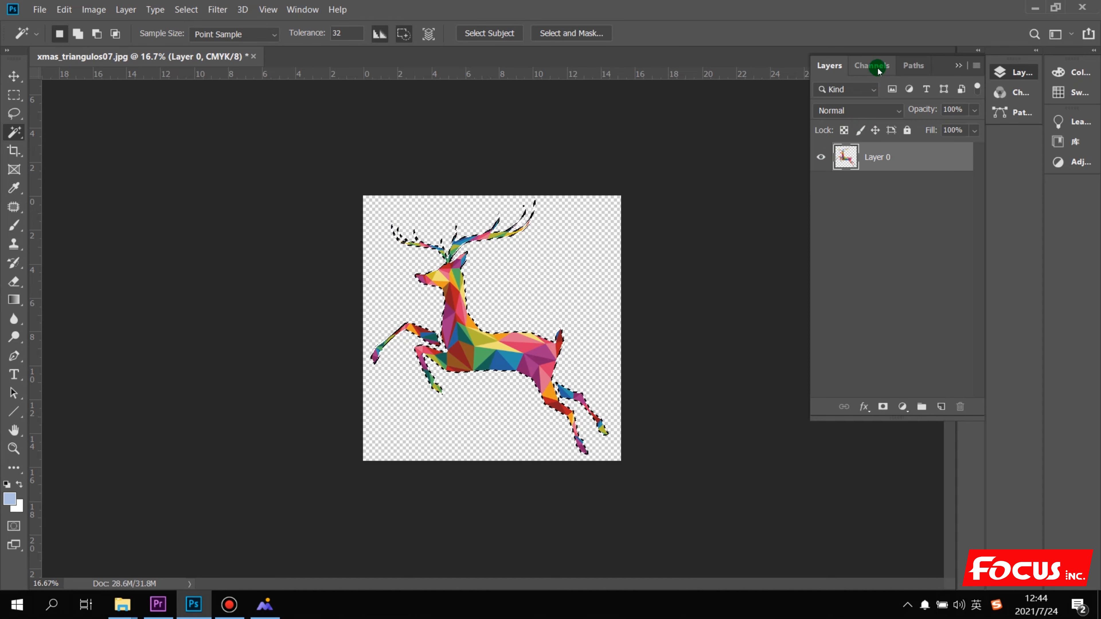
Show the CMYK channels and bring up the Channels panel menu
click(871, 65)
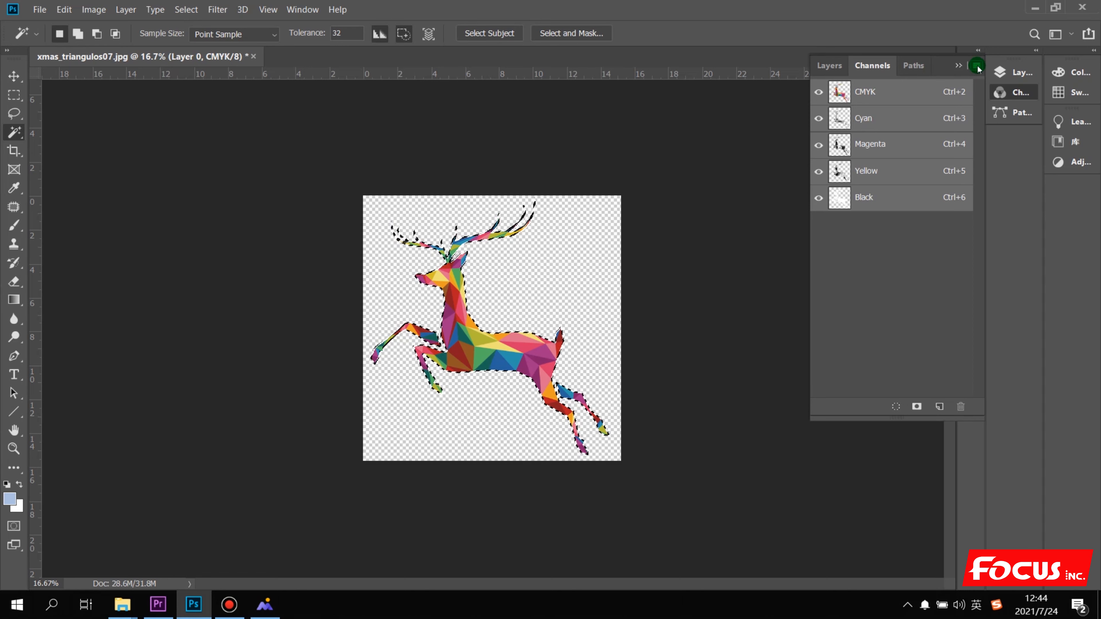
click(977, 65)
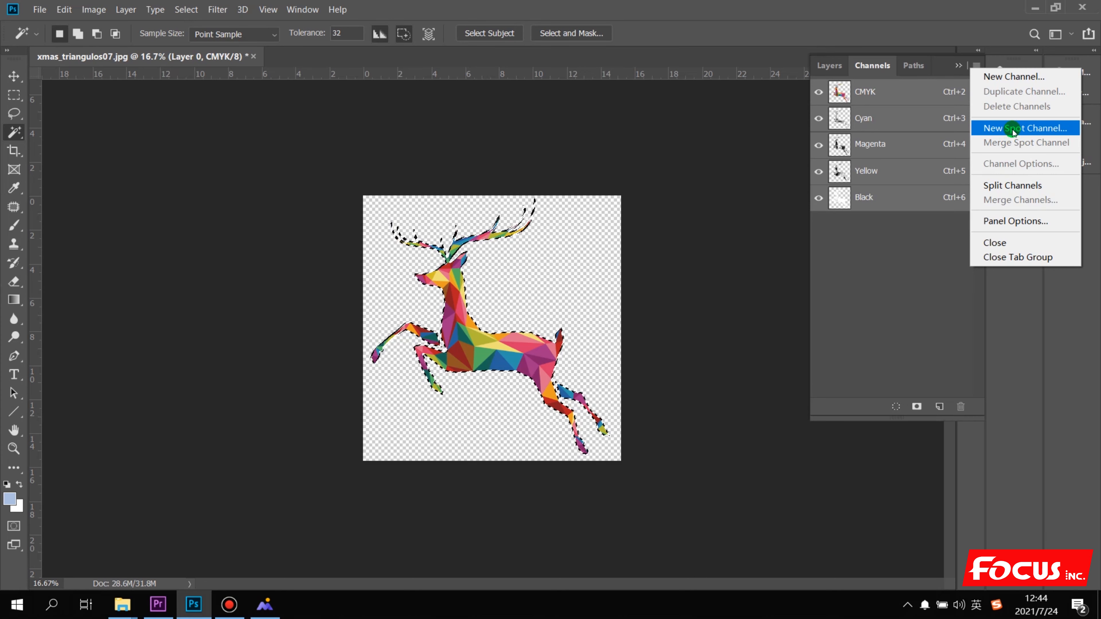
mouse_move(1014, 77)
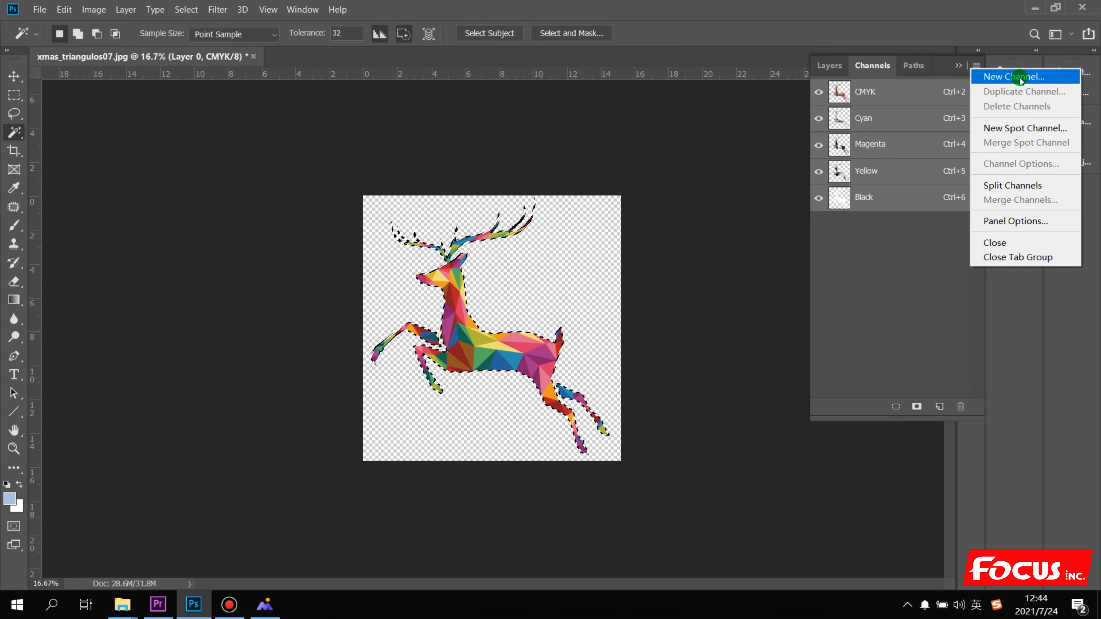
mouse_move(1024, 128)
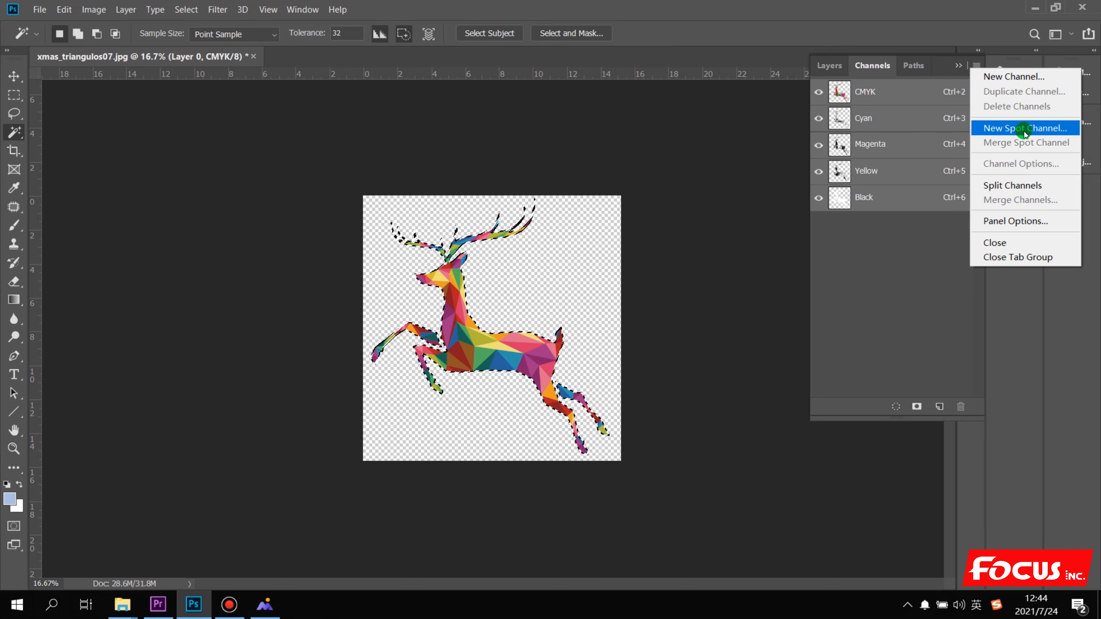
Create a New Spot Channel from the deer selection with a chosen ink colour, named White
click(1026, 128)
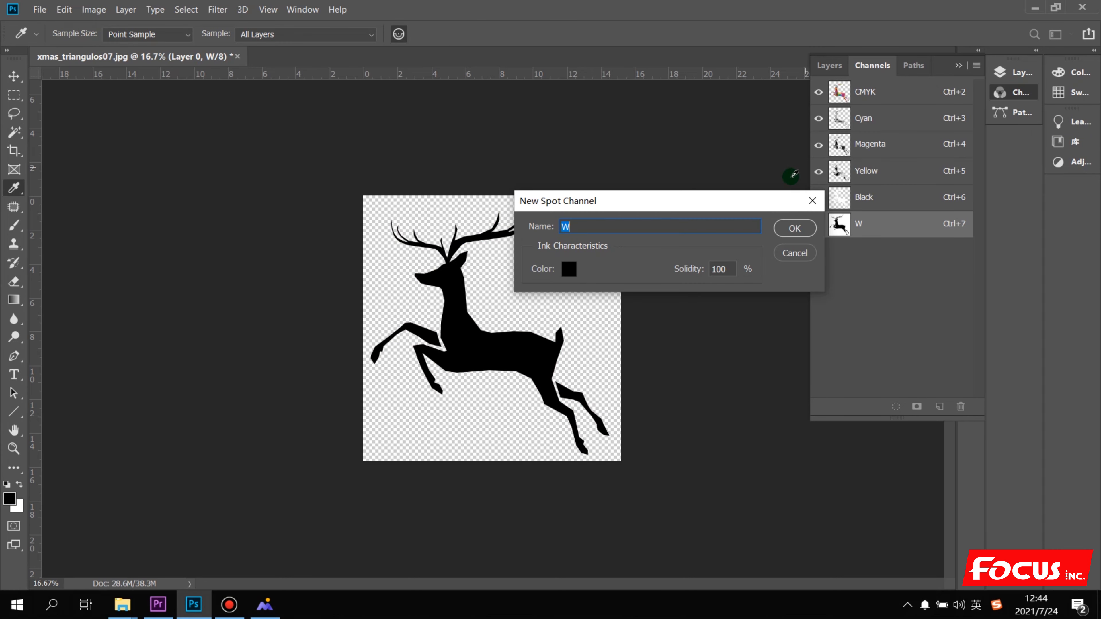
click(569, 268)
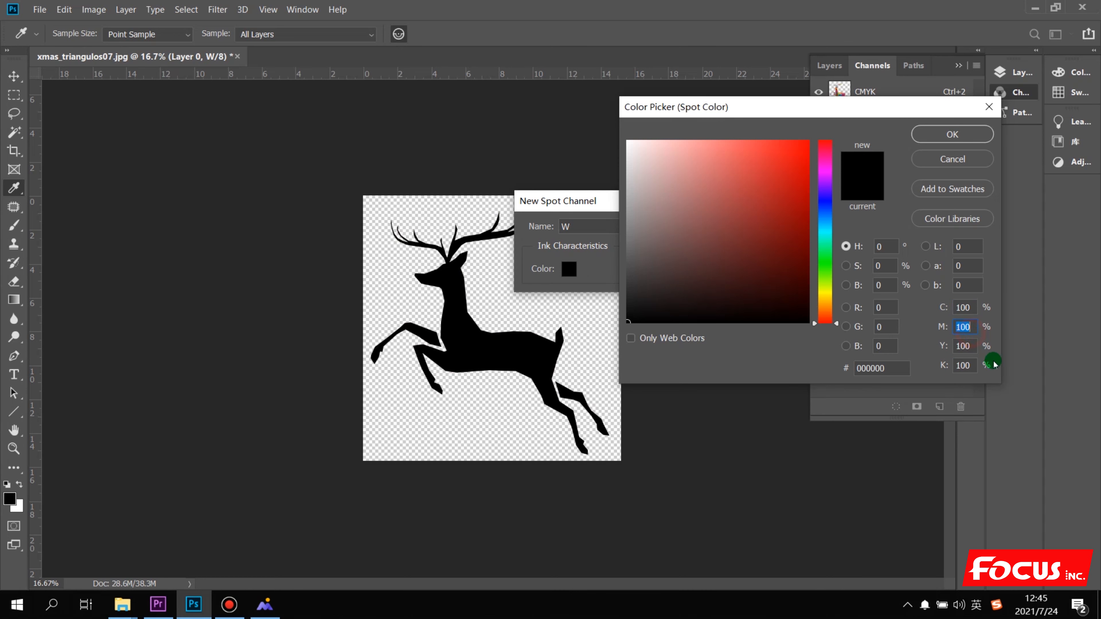
click(964, 366)
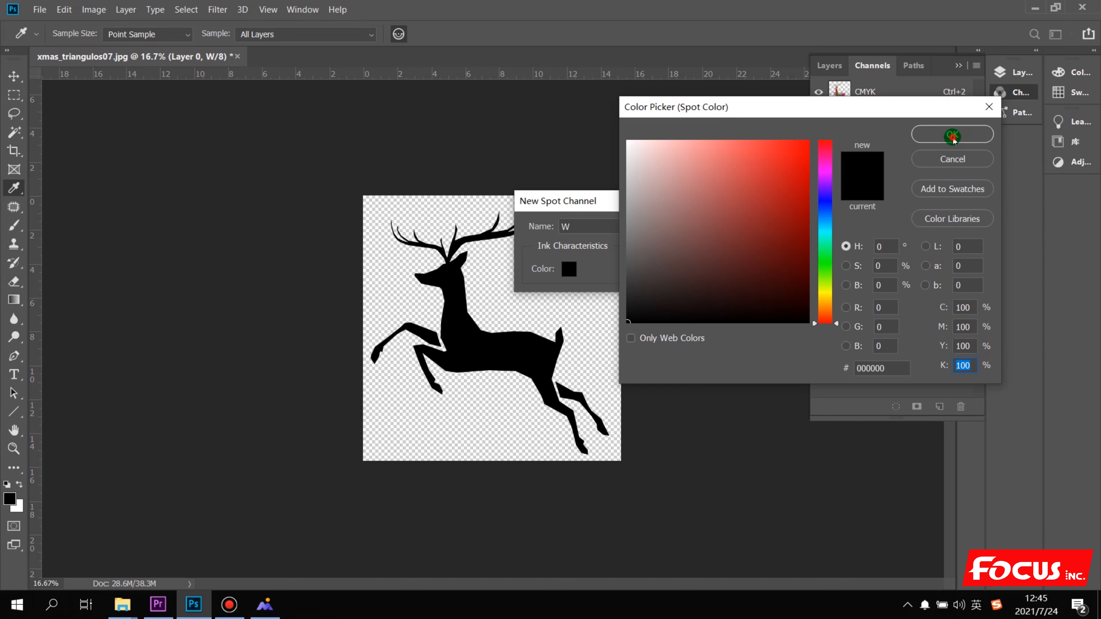
click(951, 135)
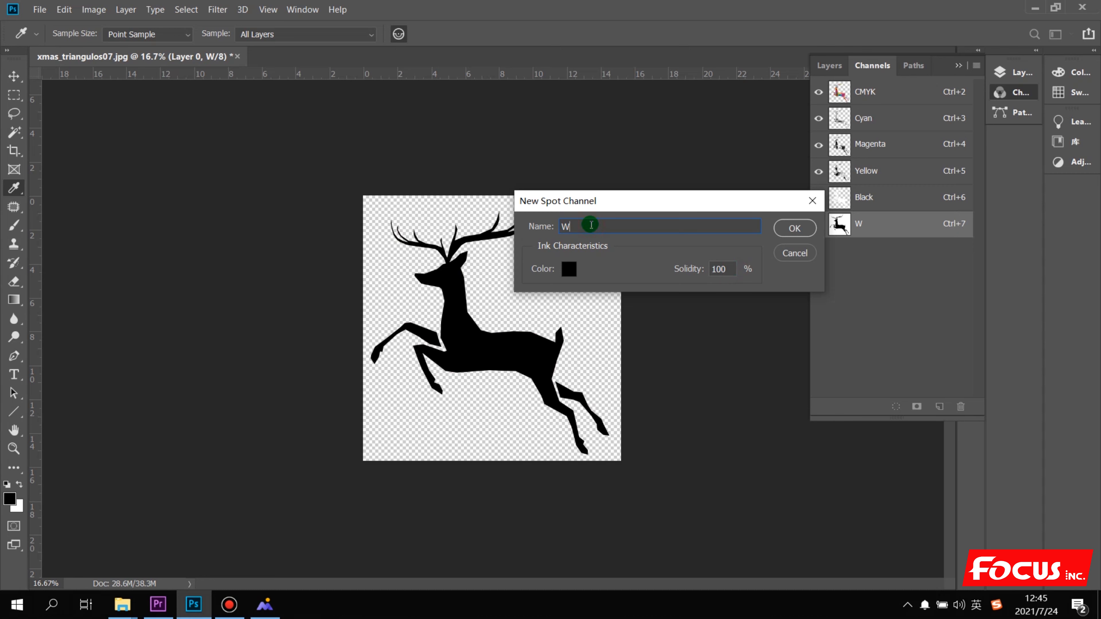
text(hit)
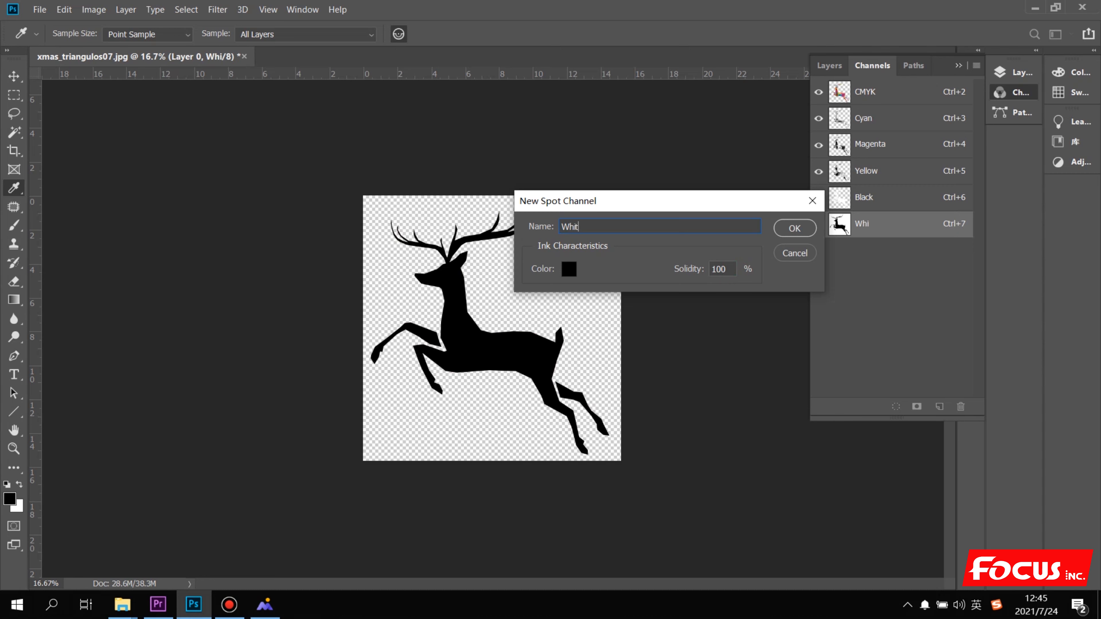
click(794, 228)
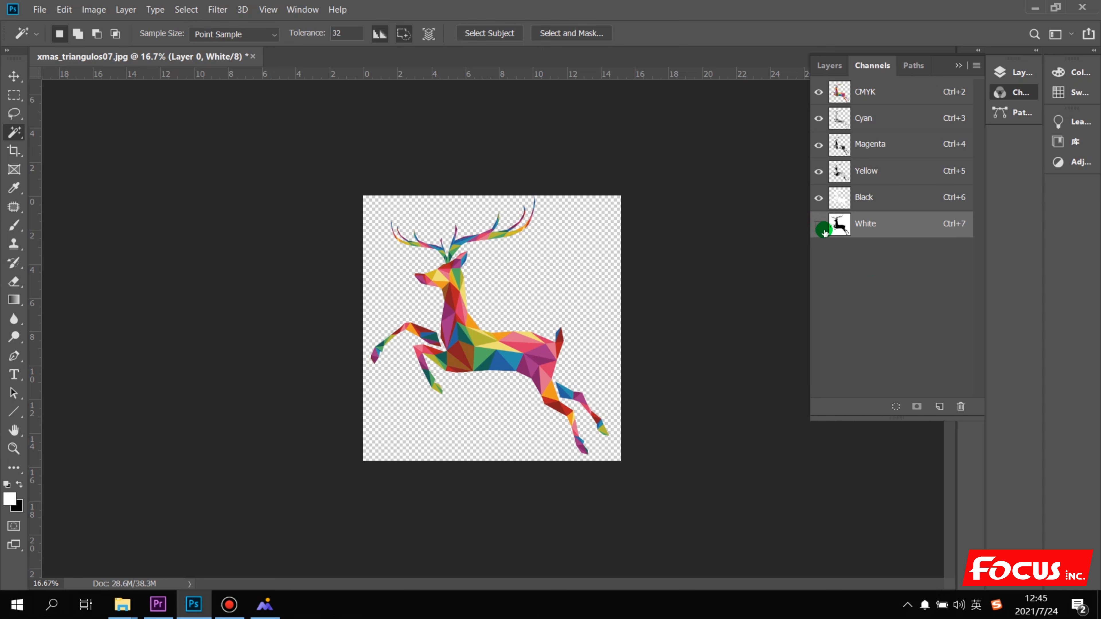
mouse_move(819, 229)
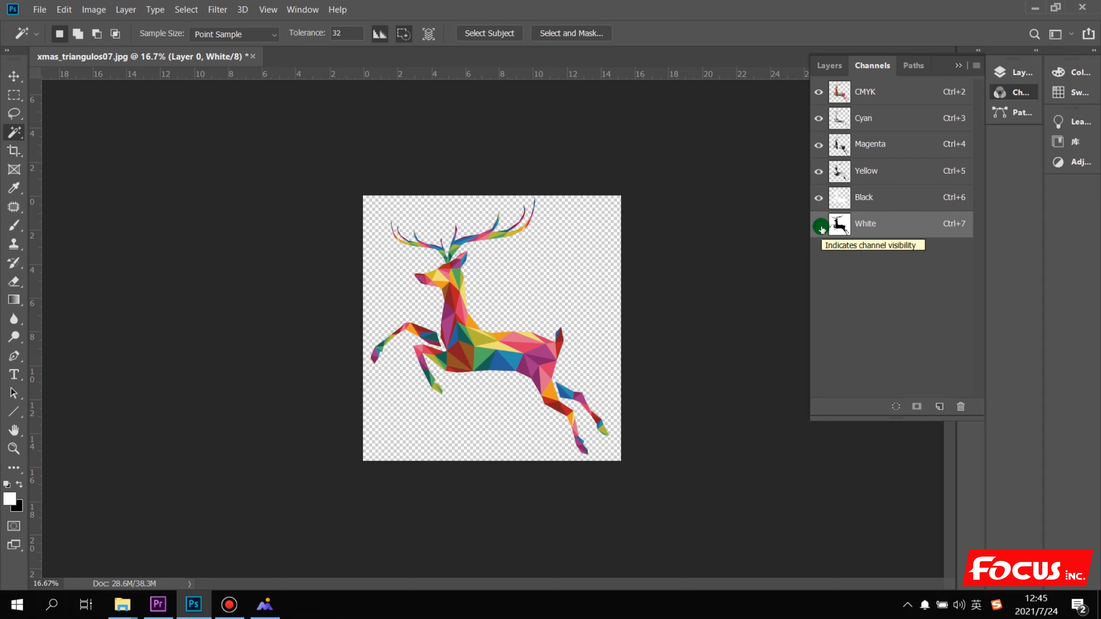
Toggle the White channel's visibility to view it alone, then leave its silhouette shown over the deer
click(818, 224)
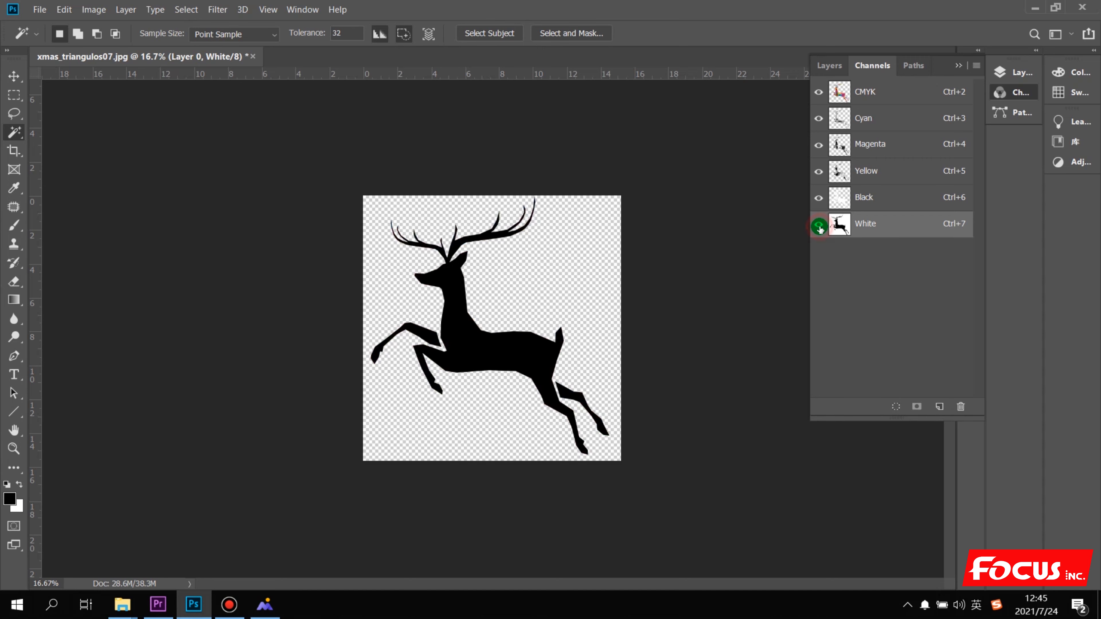
click(819, 224)
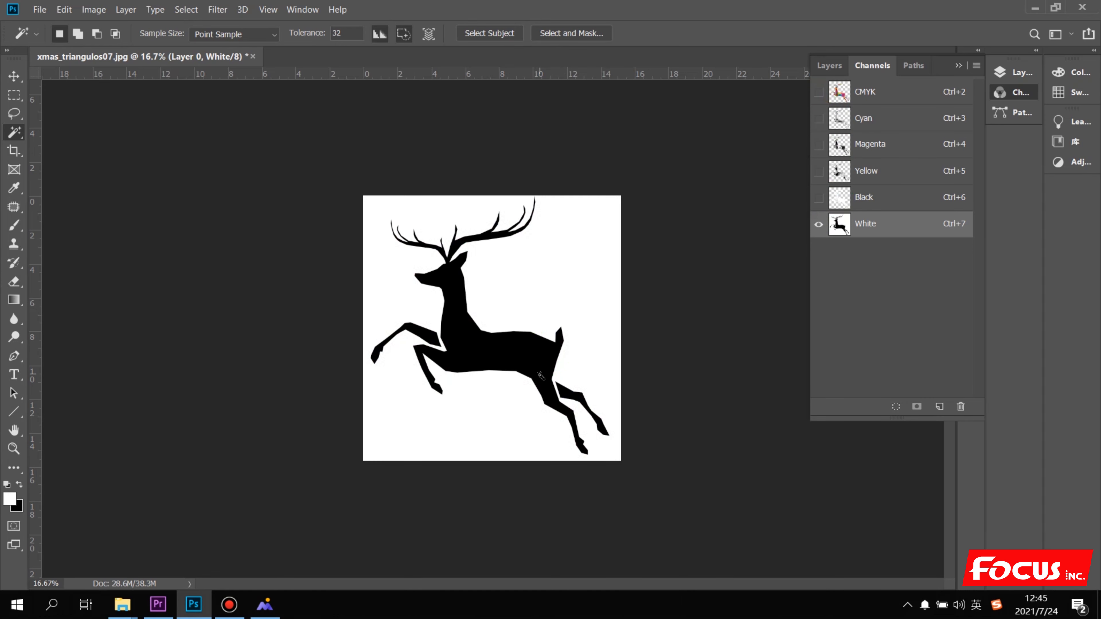
mouse_move(474, 353)
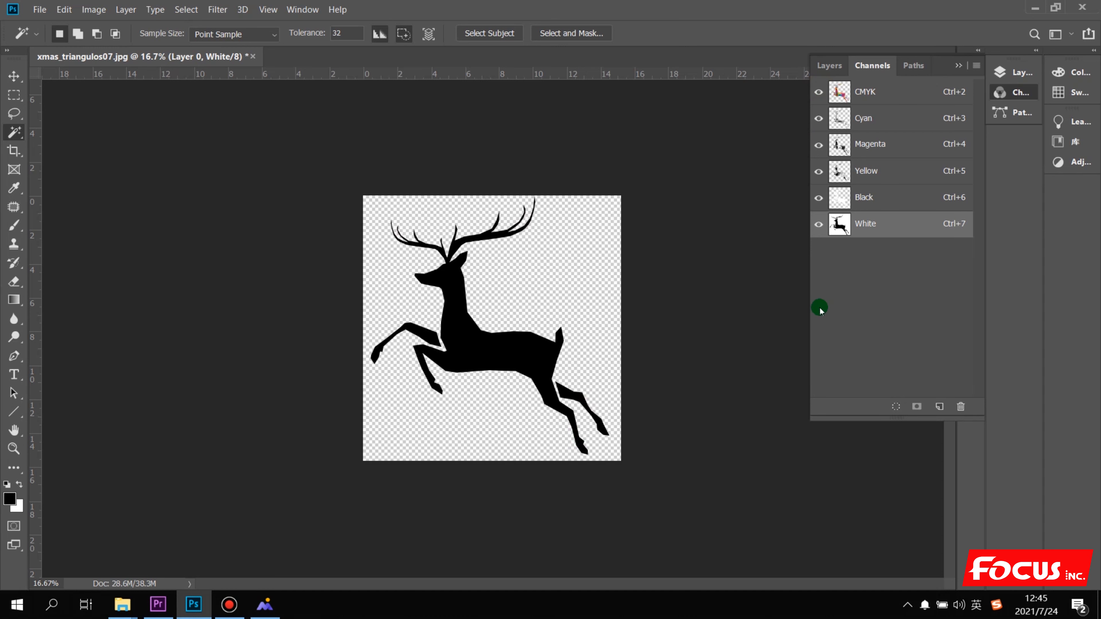
mouse_move(801, 248)
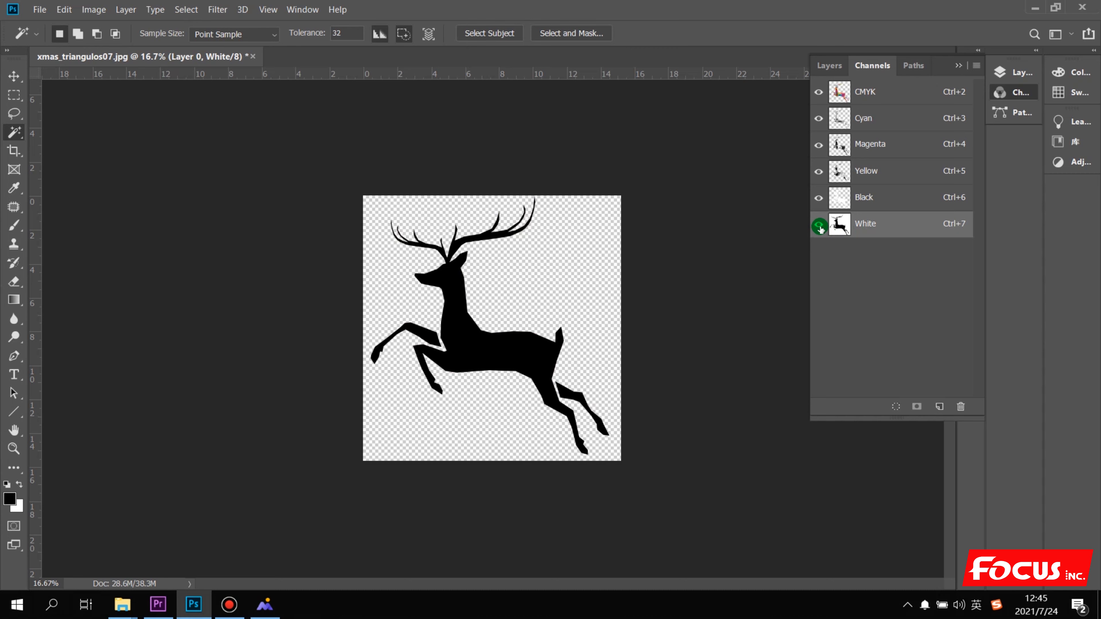
mouse_move(892, 228)
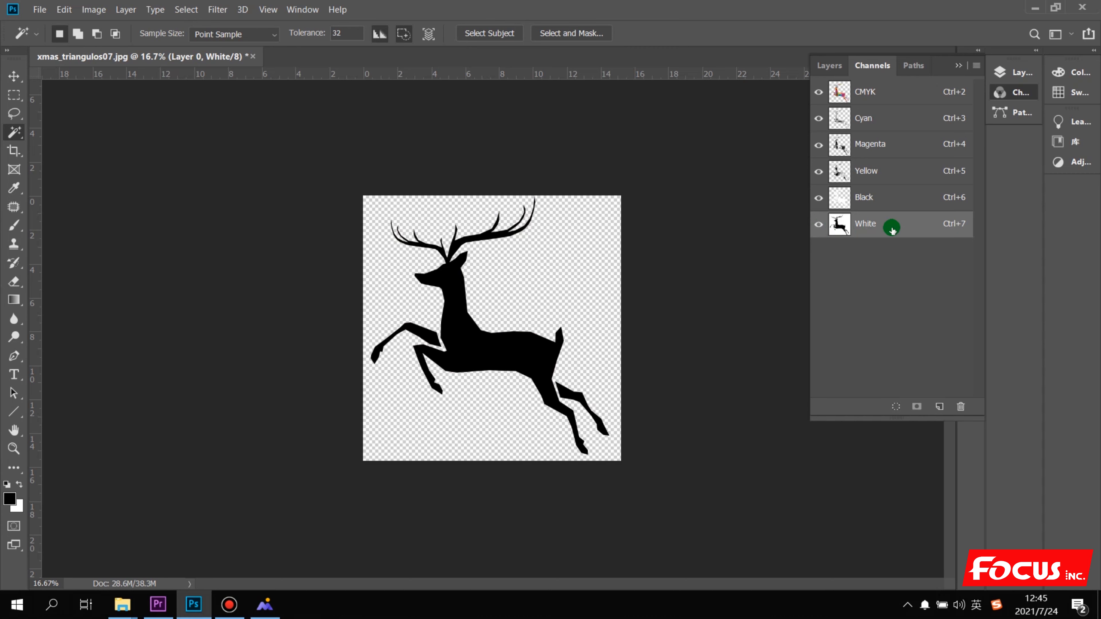
click(819, 224)
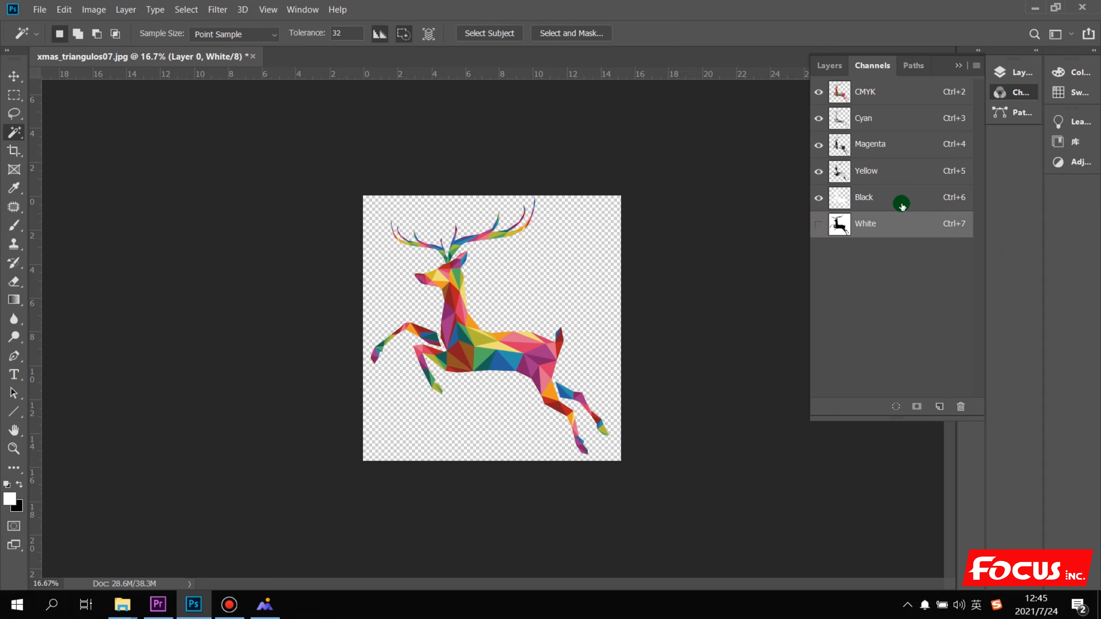
mouse_move(902, 205)
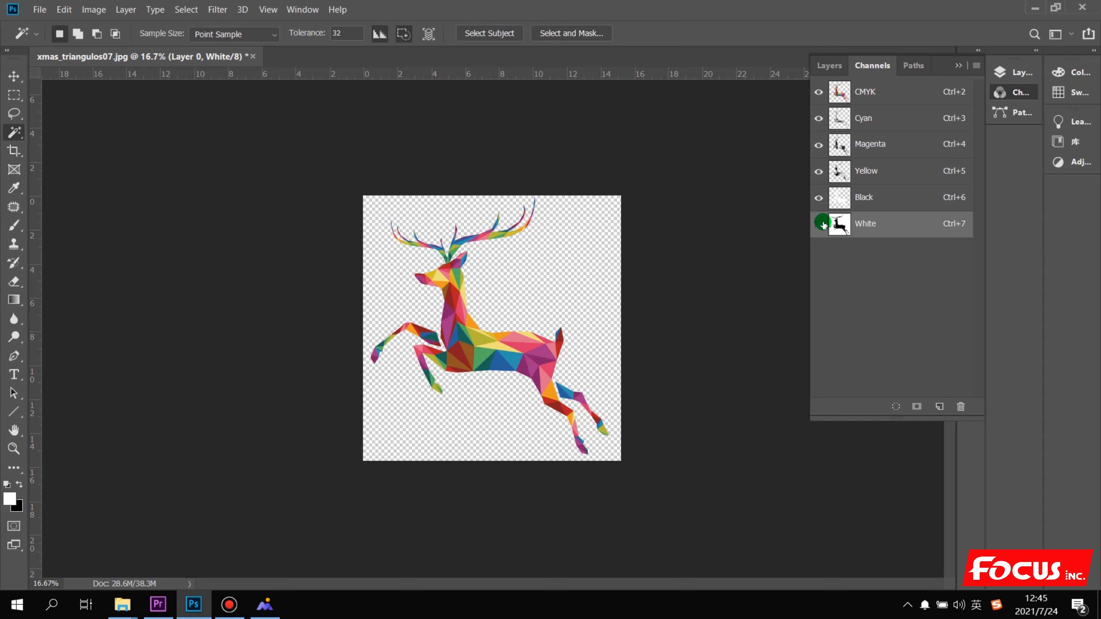
click(818, 228)
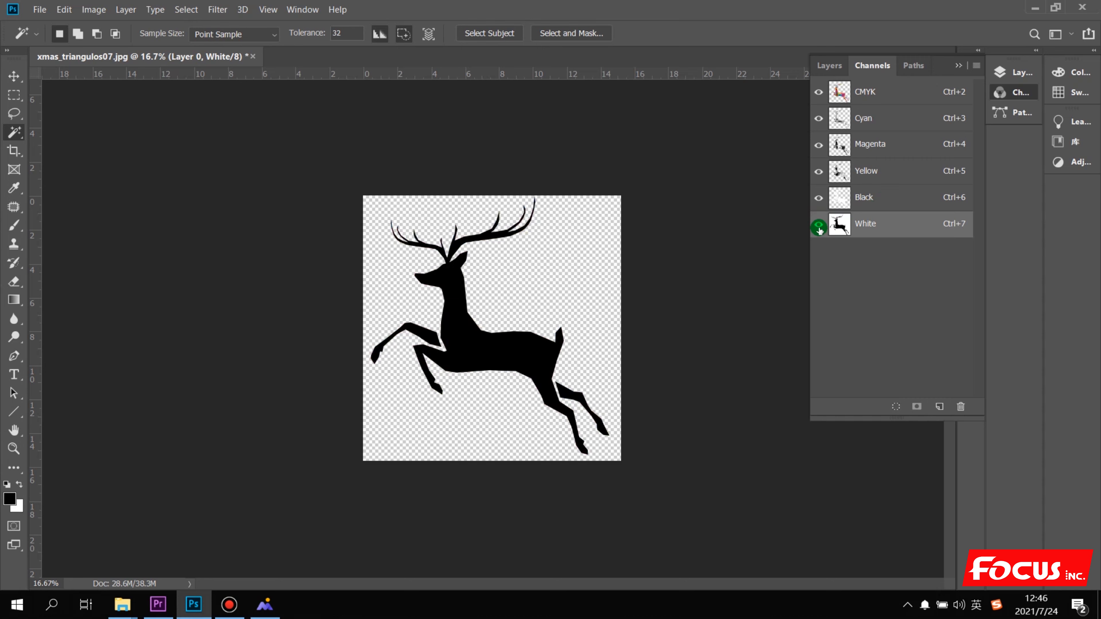
click(829, 65)
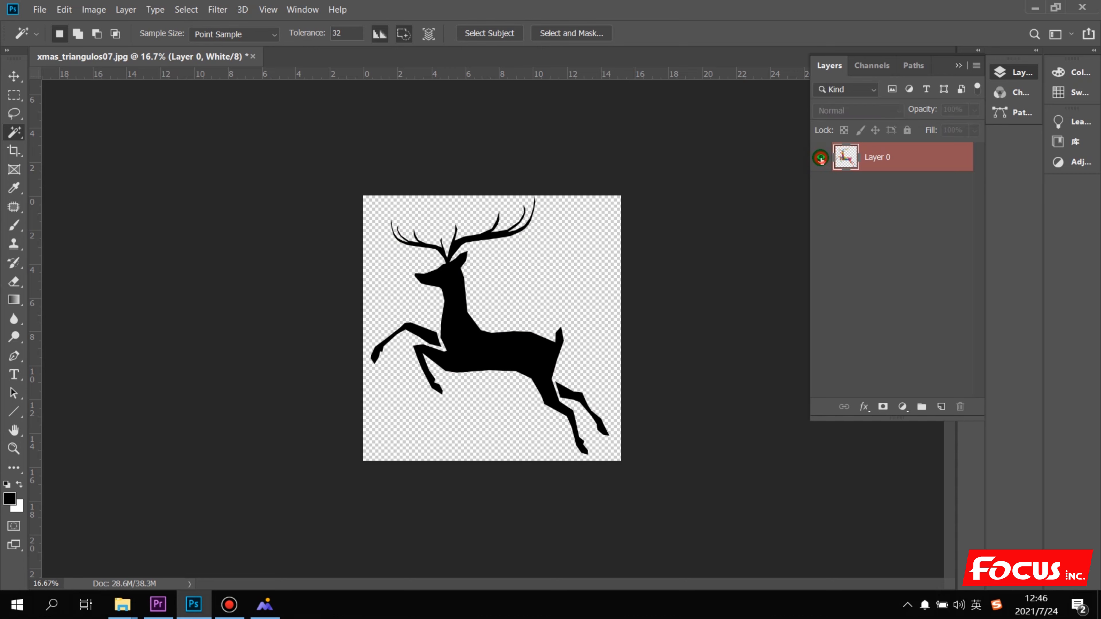
click(871, 66)
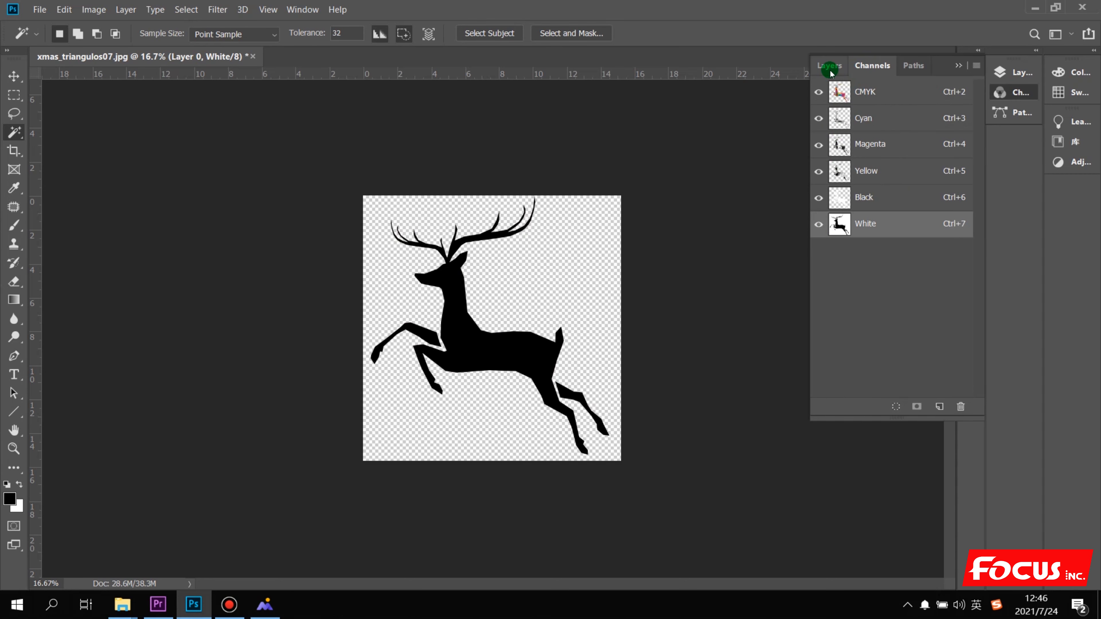
click(829, 65)
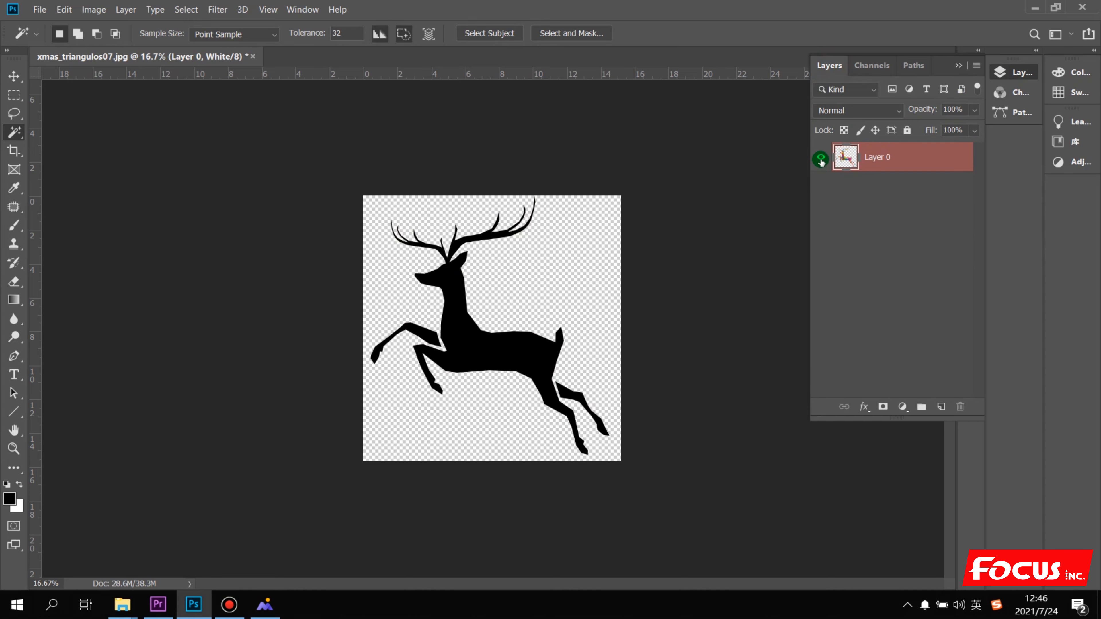
click(40, 9)
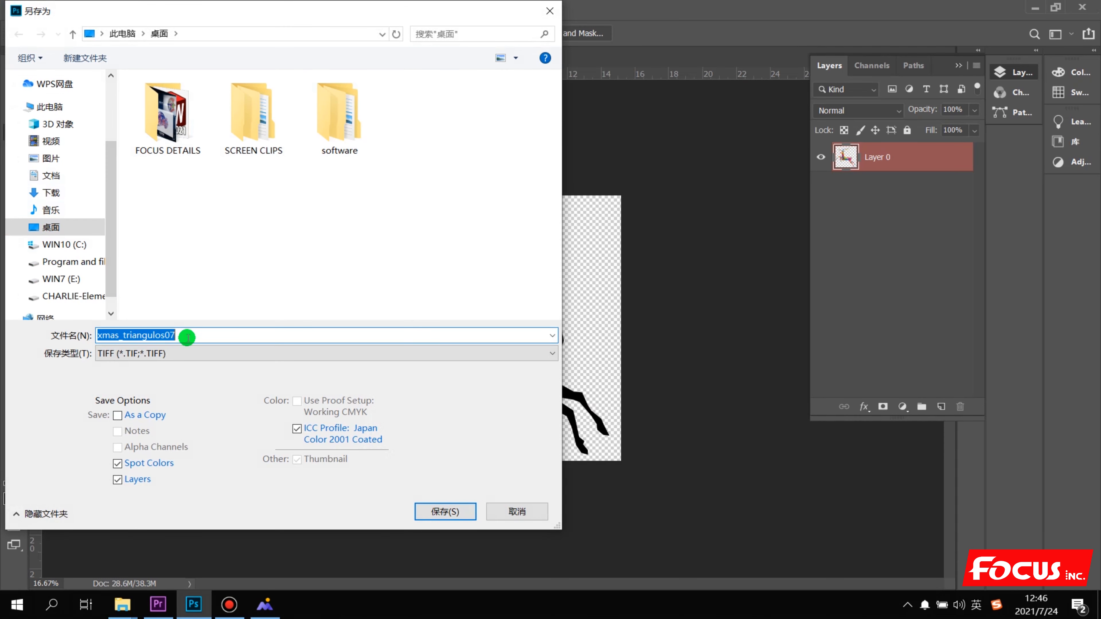
Save as TIFF xmas_triangulos07 with Layers and Spot Colors kept, LZW compression, accepting the size warning
click(326, 353)
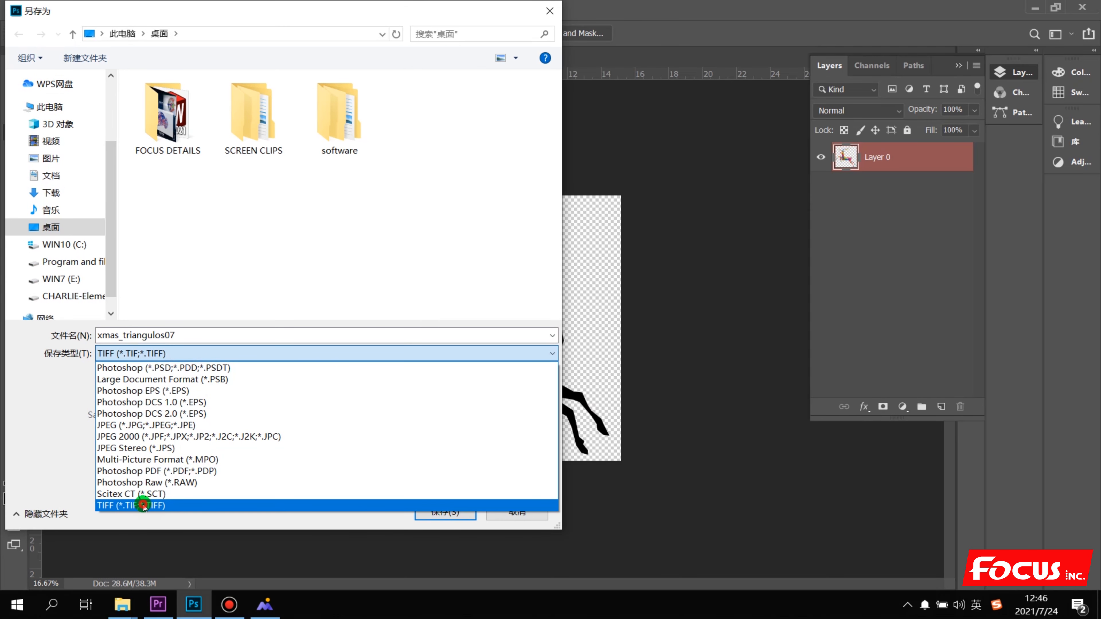
click(143, 506)
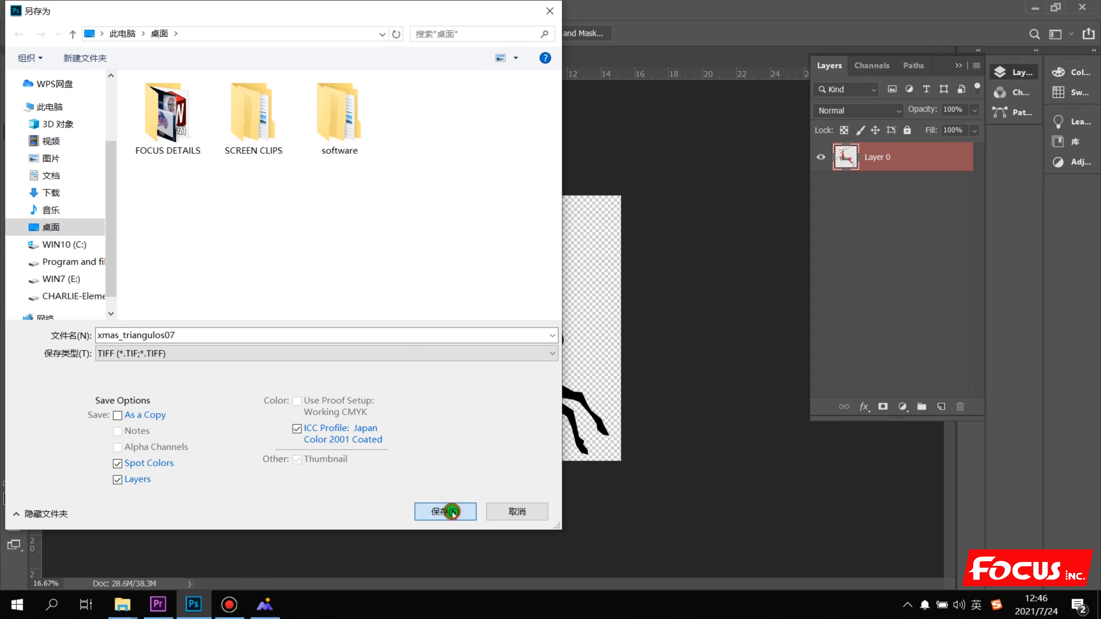
click(441, 511)
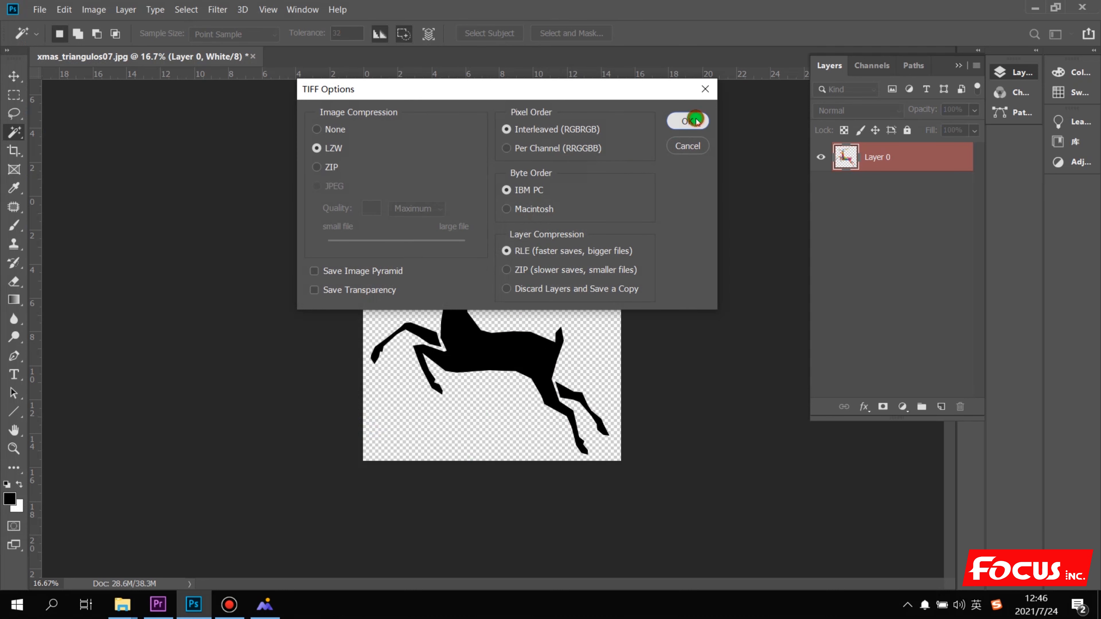
click(687, 121)
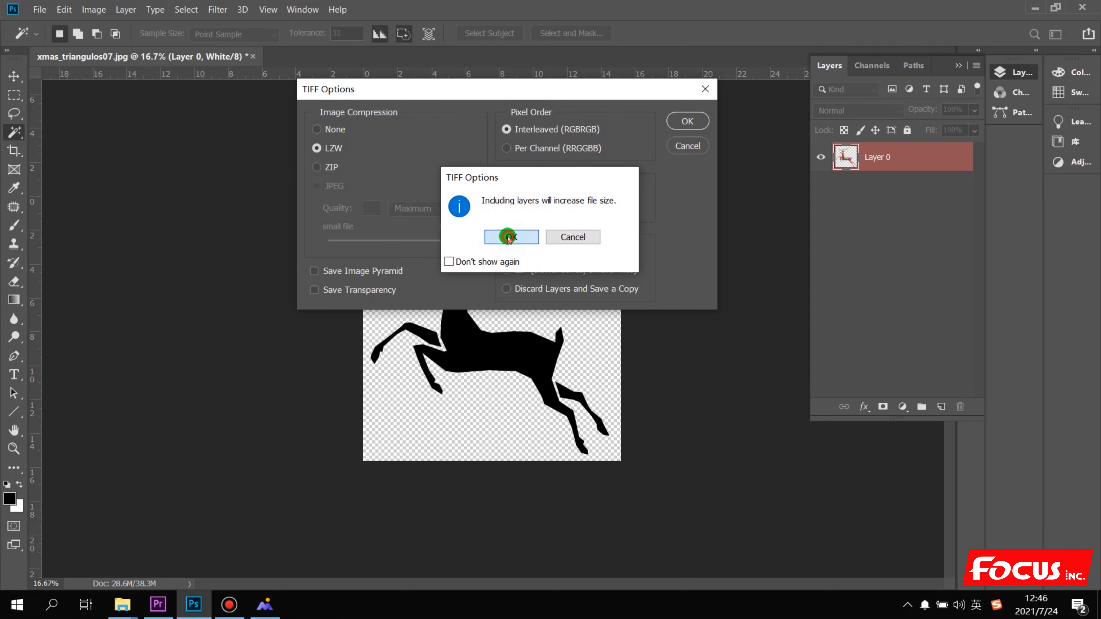
click(511, 237)
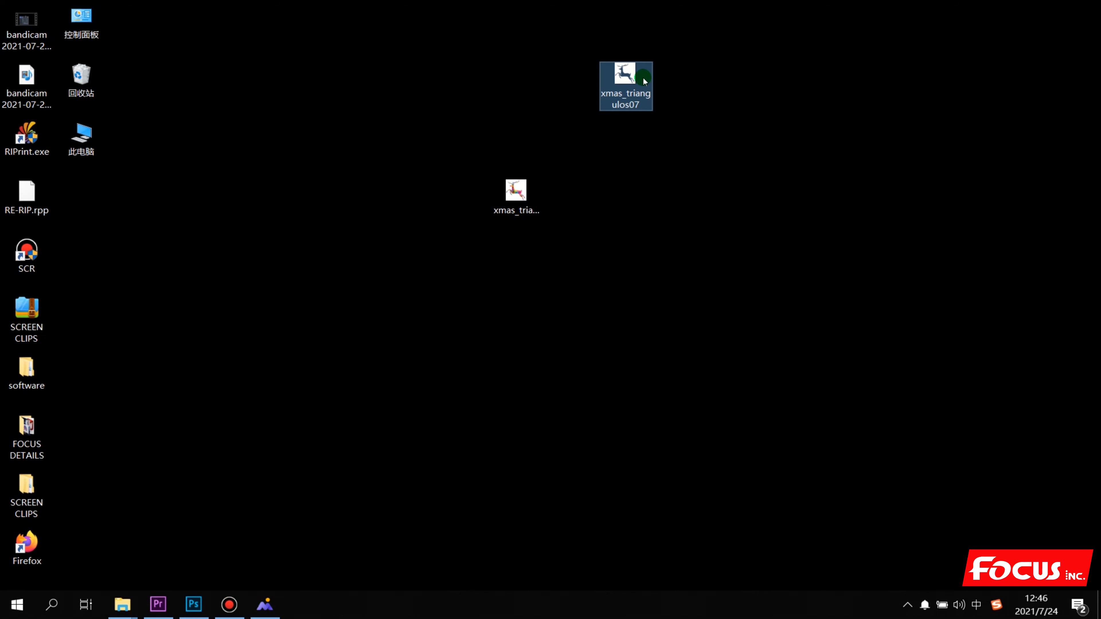
mouse_move(623, 74)
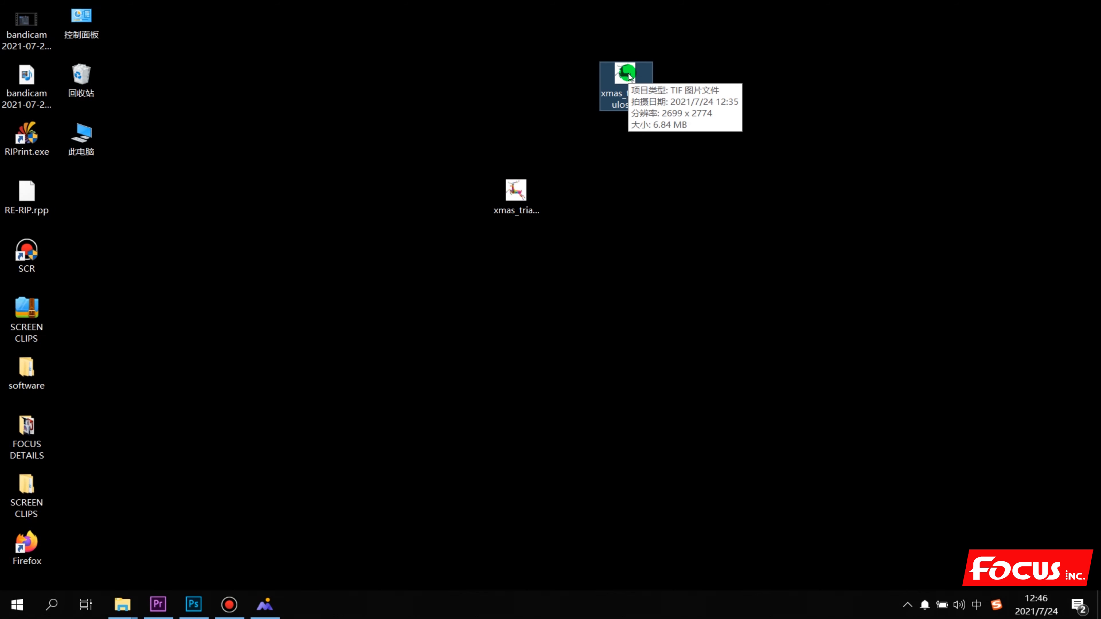
right_click(624, 74)
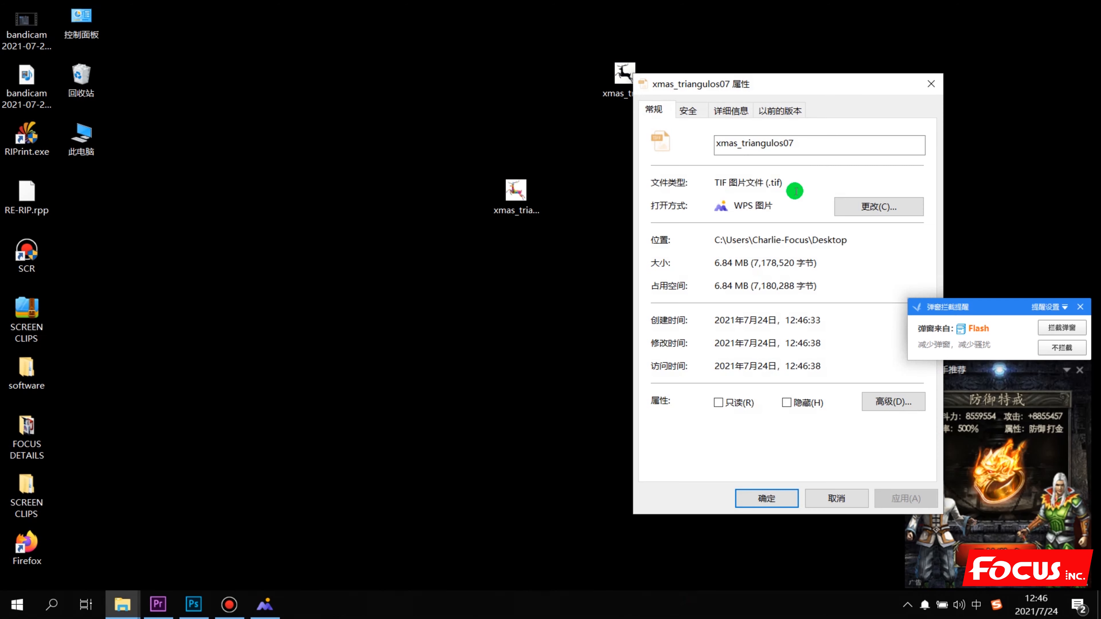
click(1080, 307)
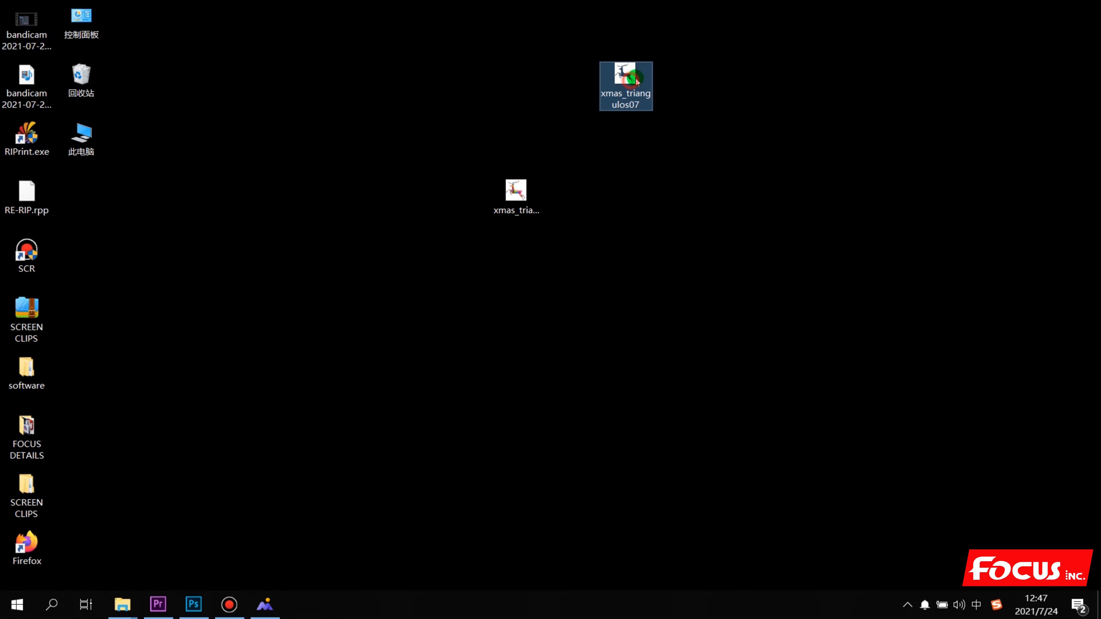
mouse_move(678, 110)
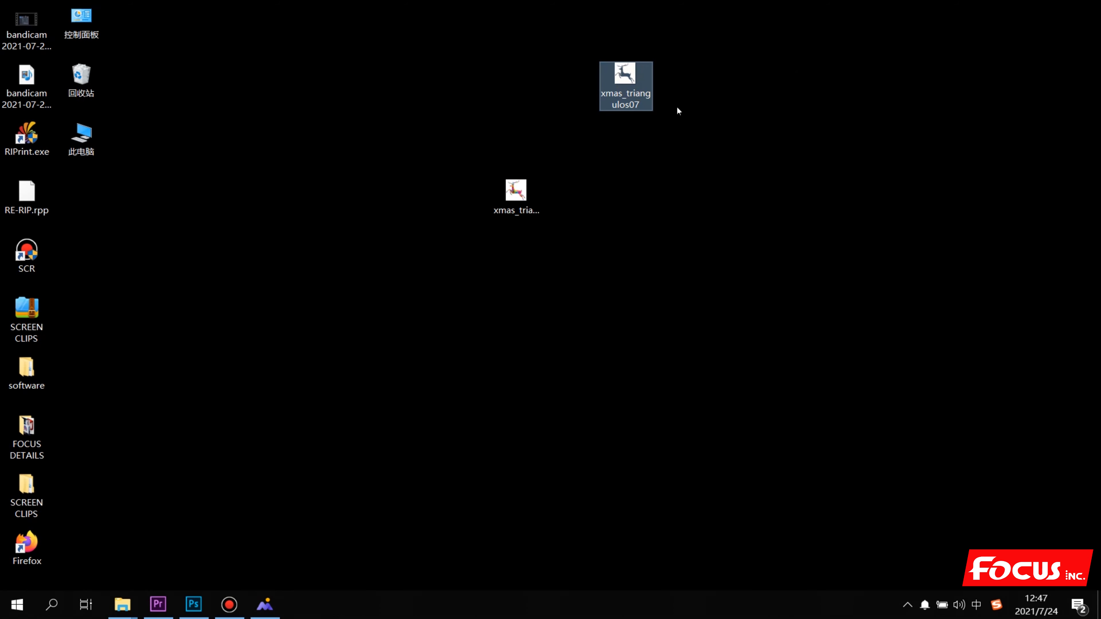
mouse_move(718, 166)
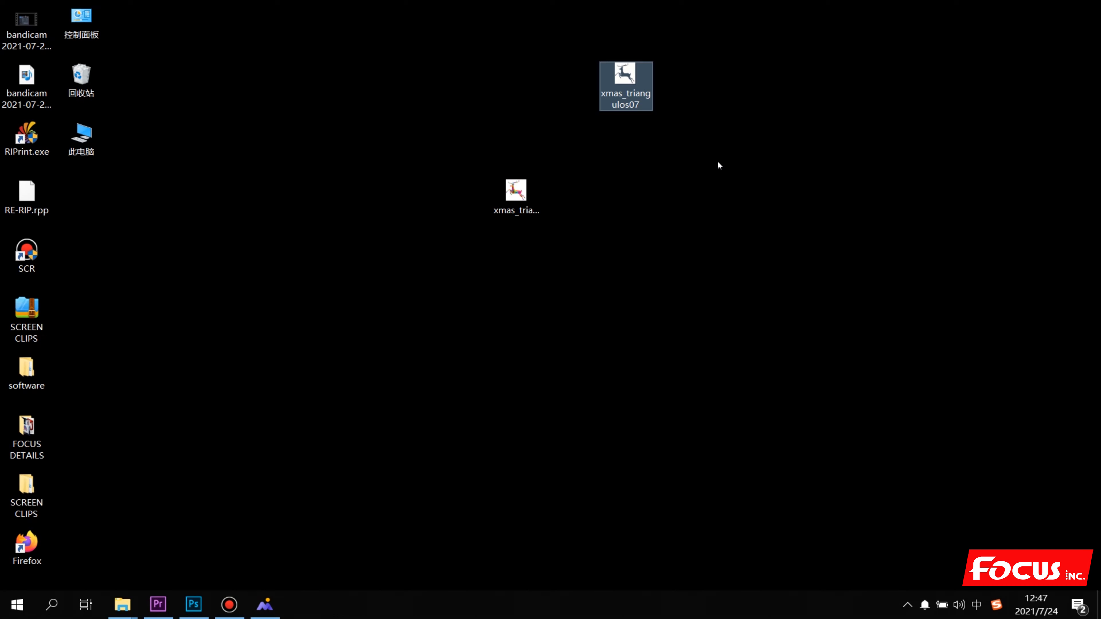